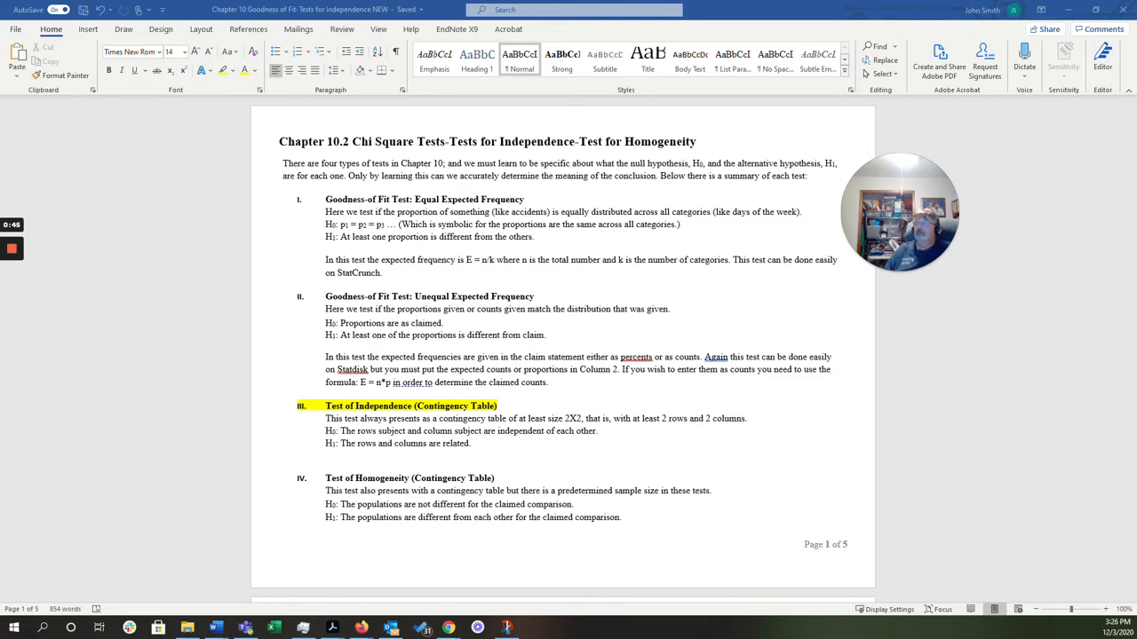
Scroll from the four test types to '10.2 Contingency Tables: Independence and Homogeneity' on page 2
scroll(down, 3)
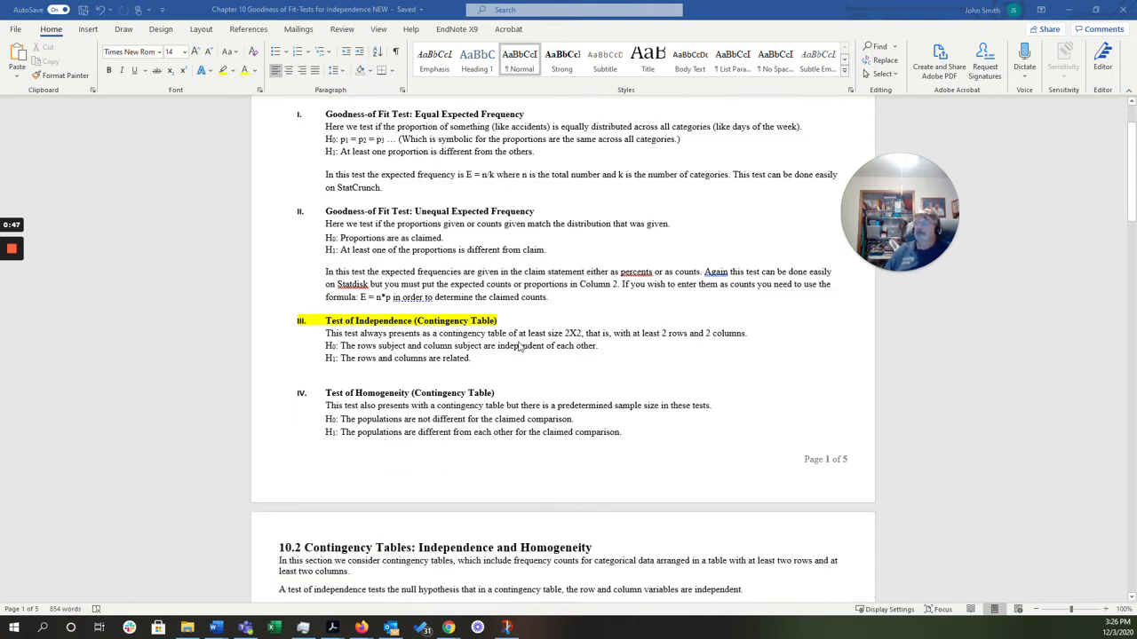
scroll(down, 3)
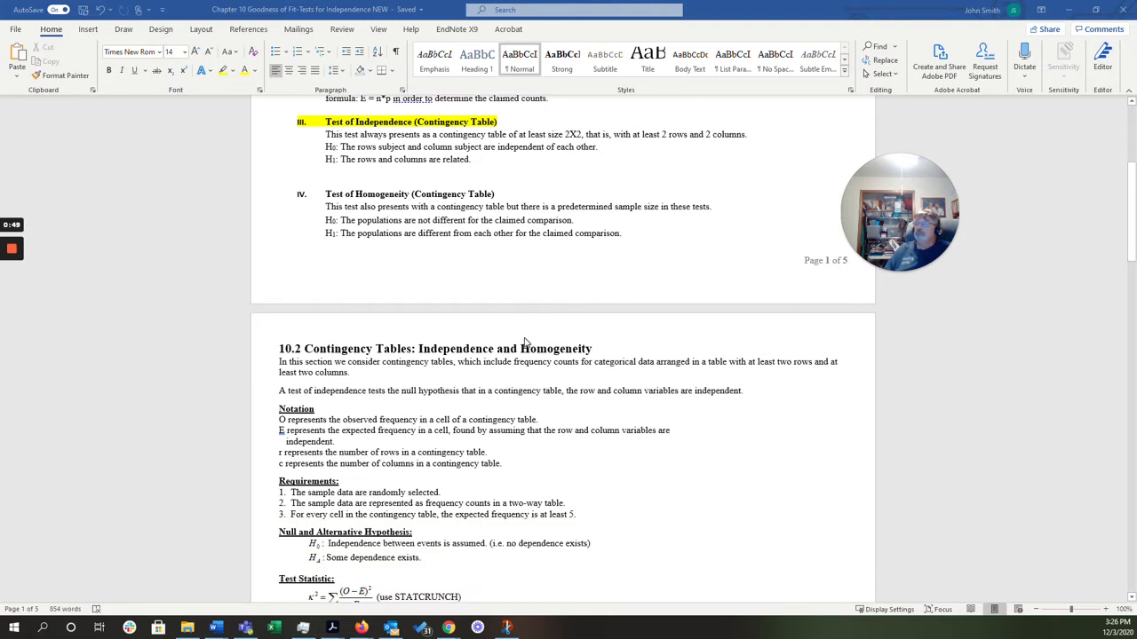
mouse_move(597, 467)
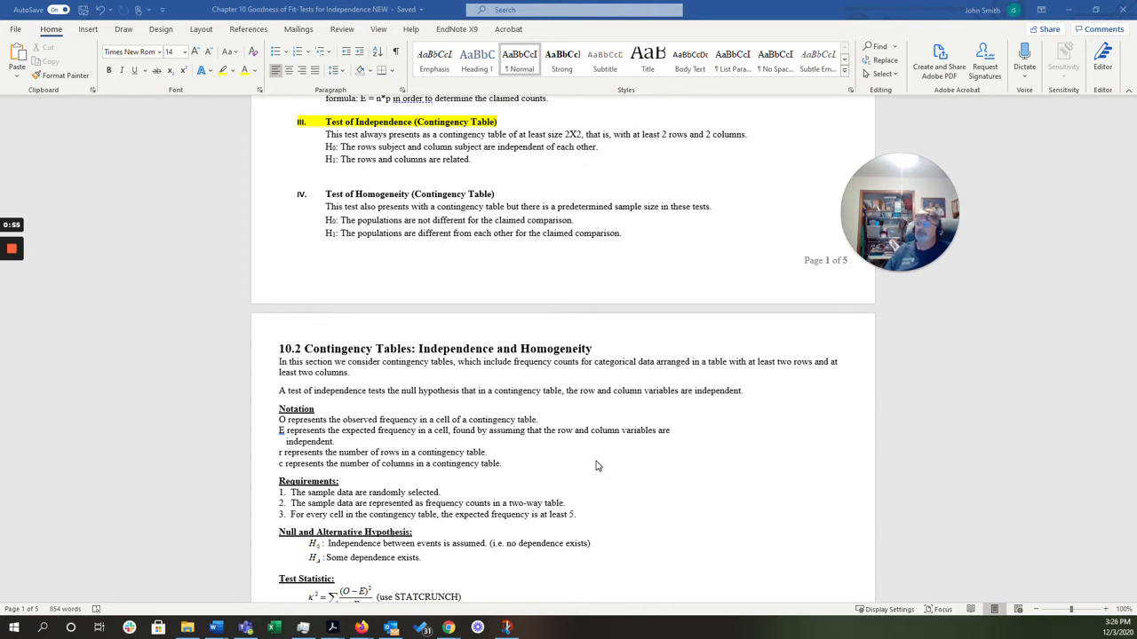
scroll(down, 3)
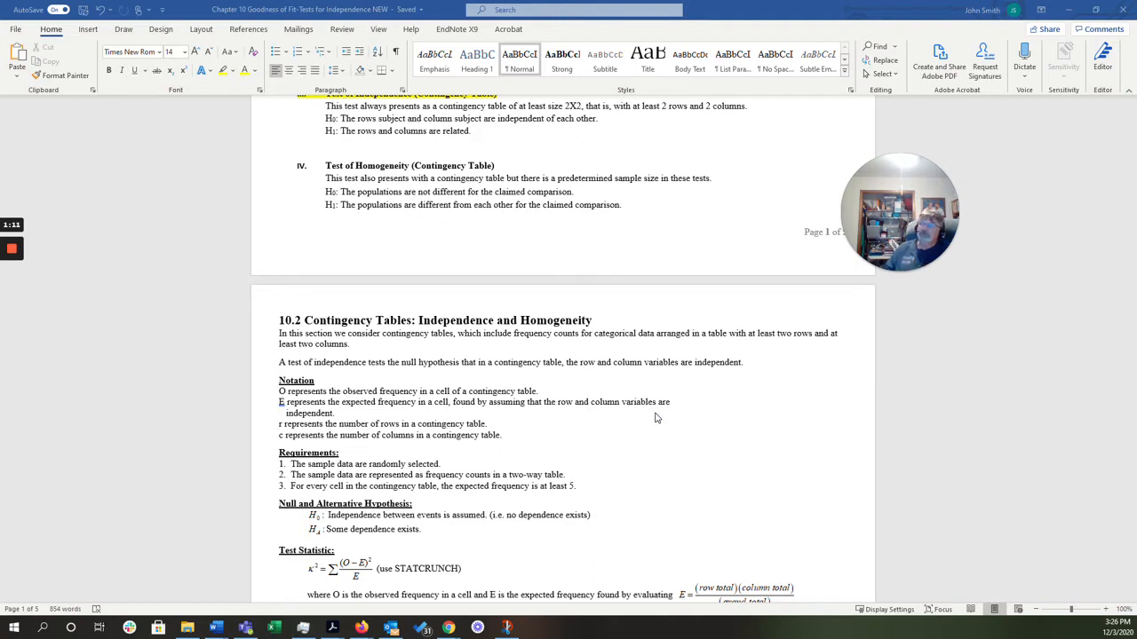
mouse_move(645, 417)
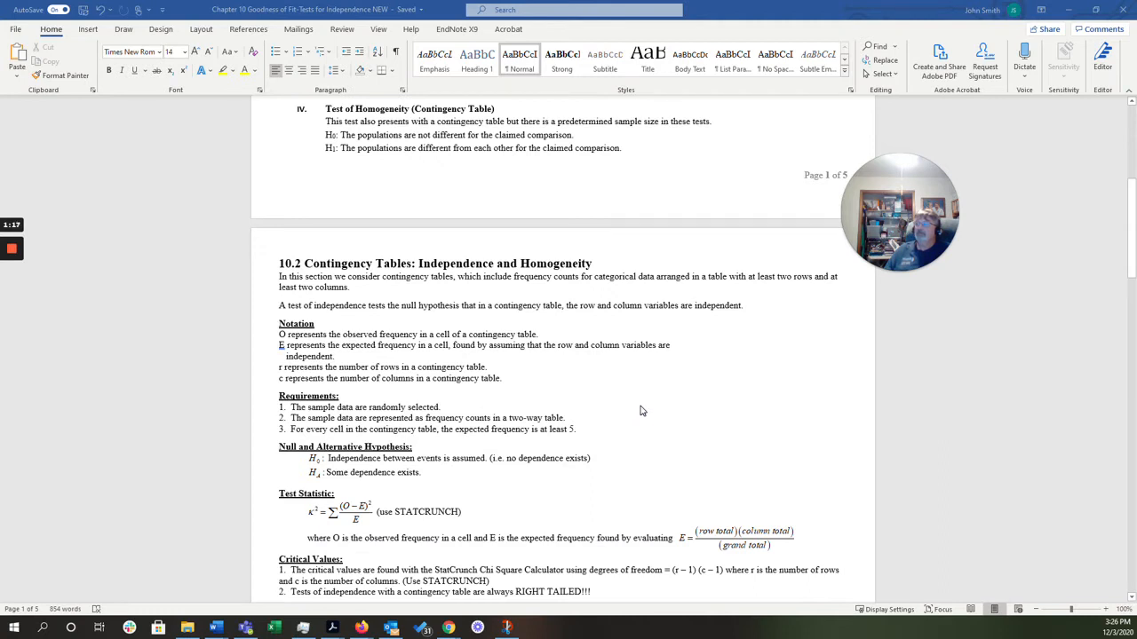
scroll(down, 3)
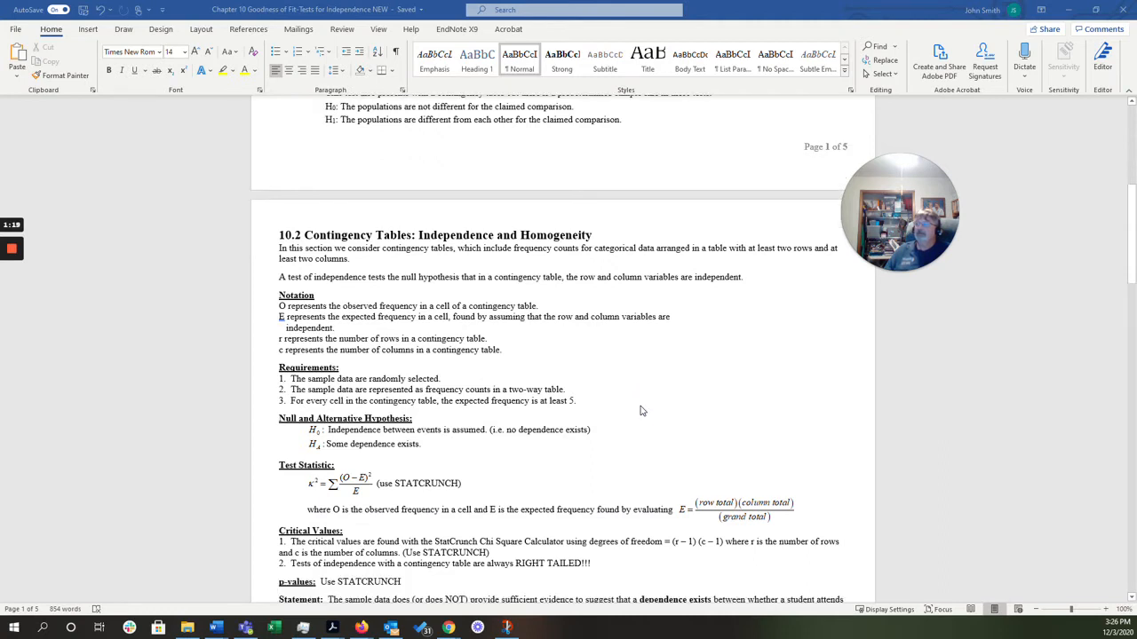
scroll(down, 3)
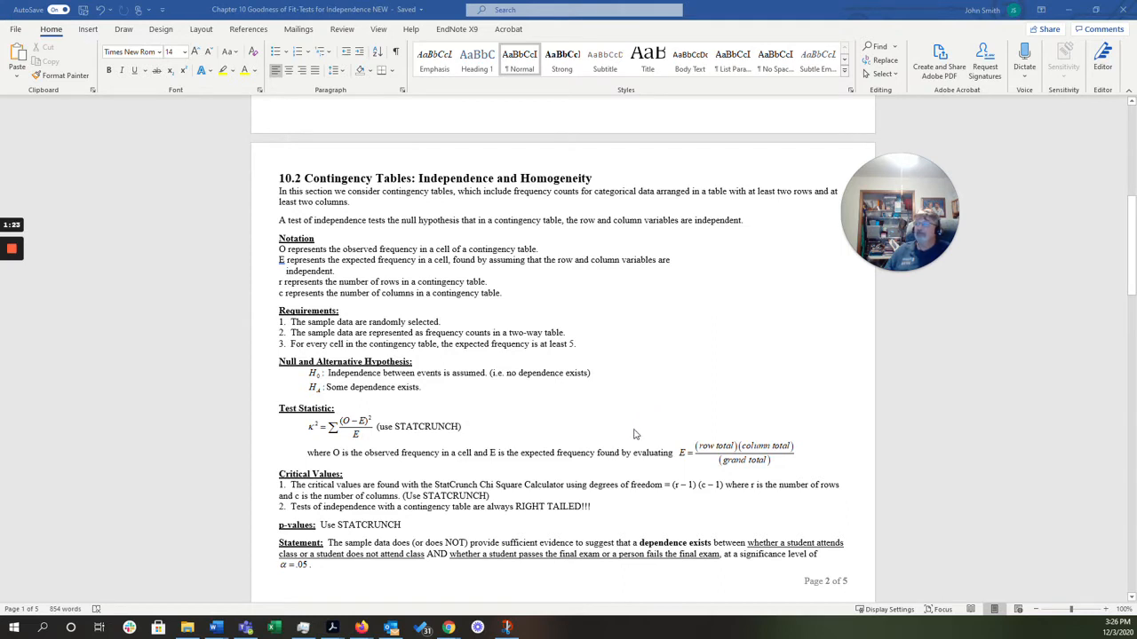
mouse_move(576, 518)
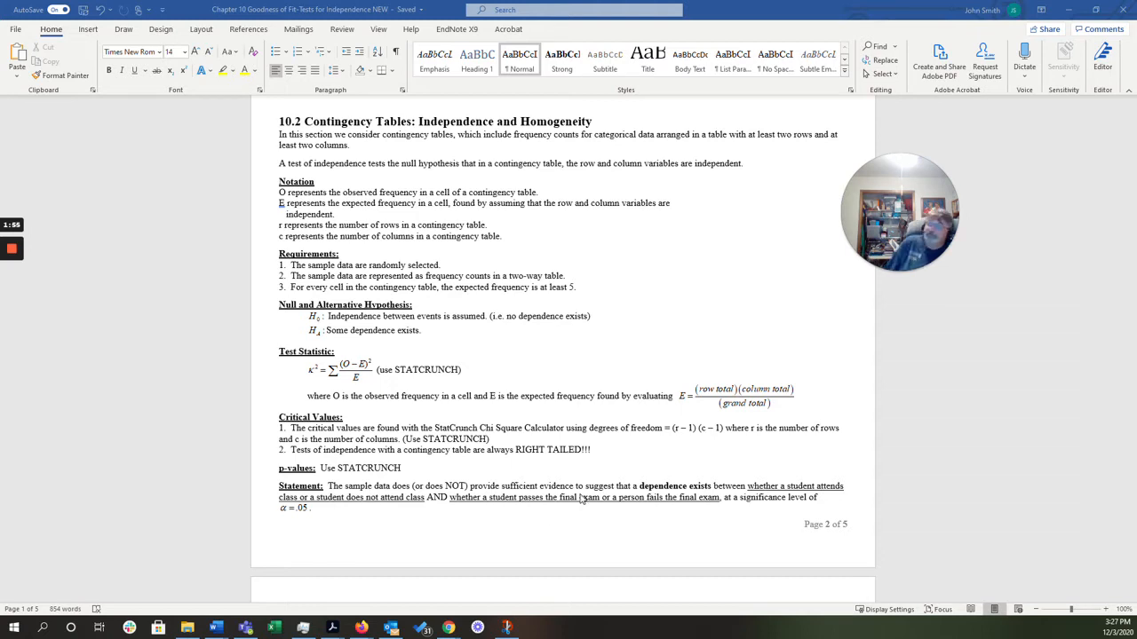
Scroll to Homework Problem 10.4's smokers-by-gender table, hypotheses and claim on page 3
scroll(down, 3)
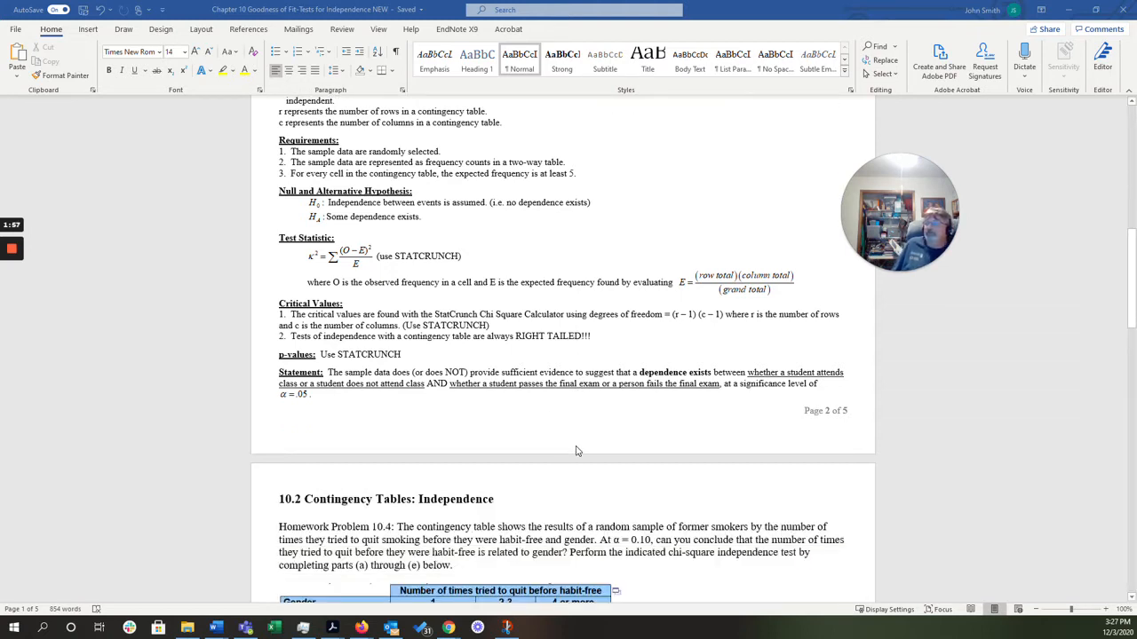
scroll(down, 3)
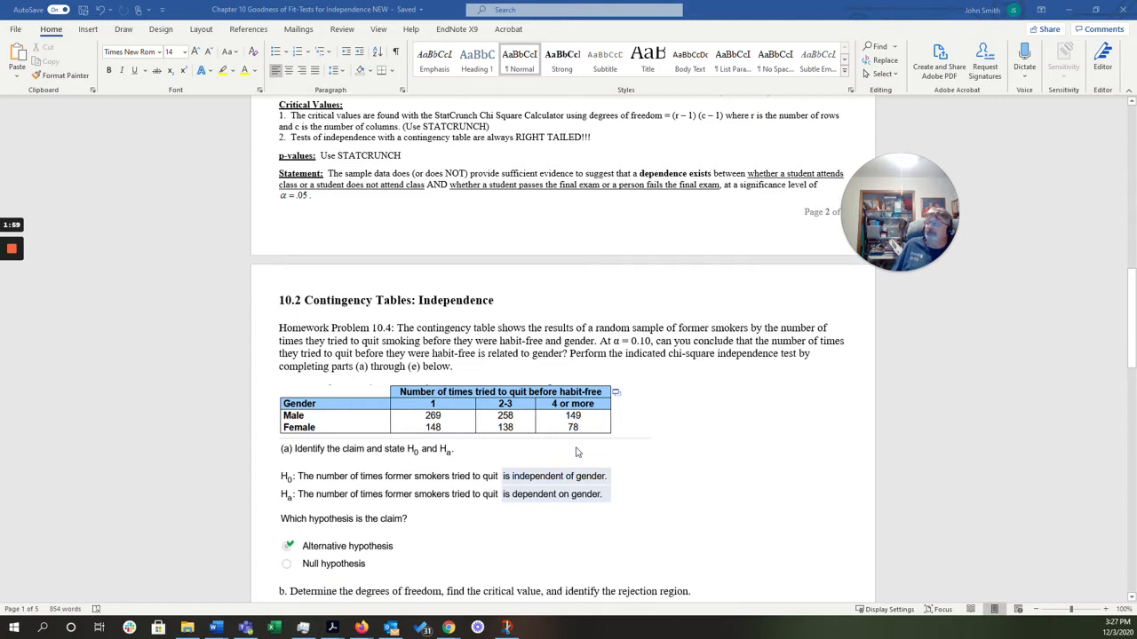
scroll(down, 3)
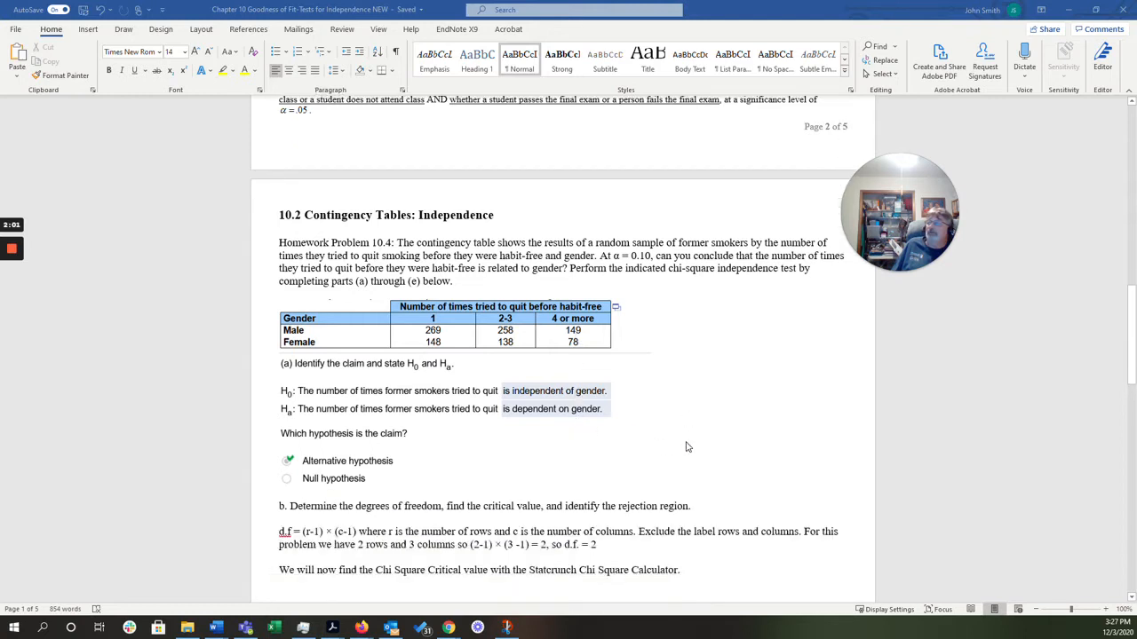
mouse_move(389, 243)
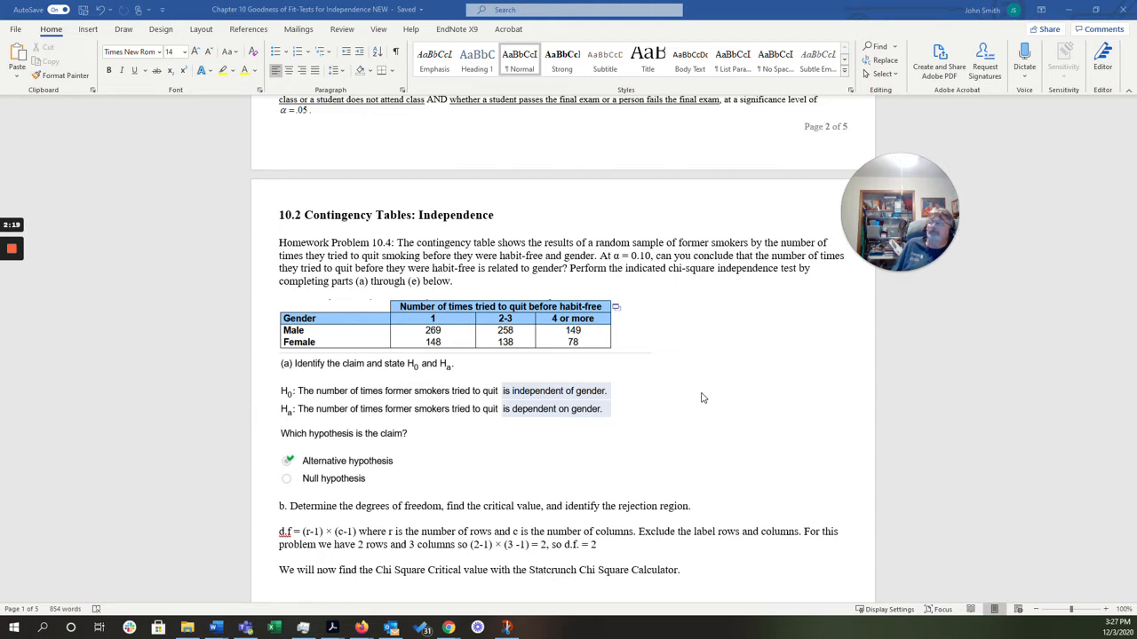
mouse_move(710, 392)
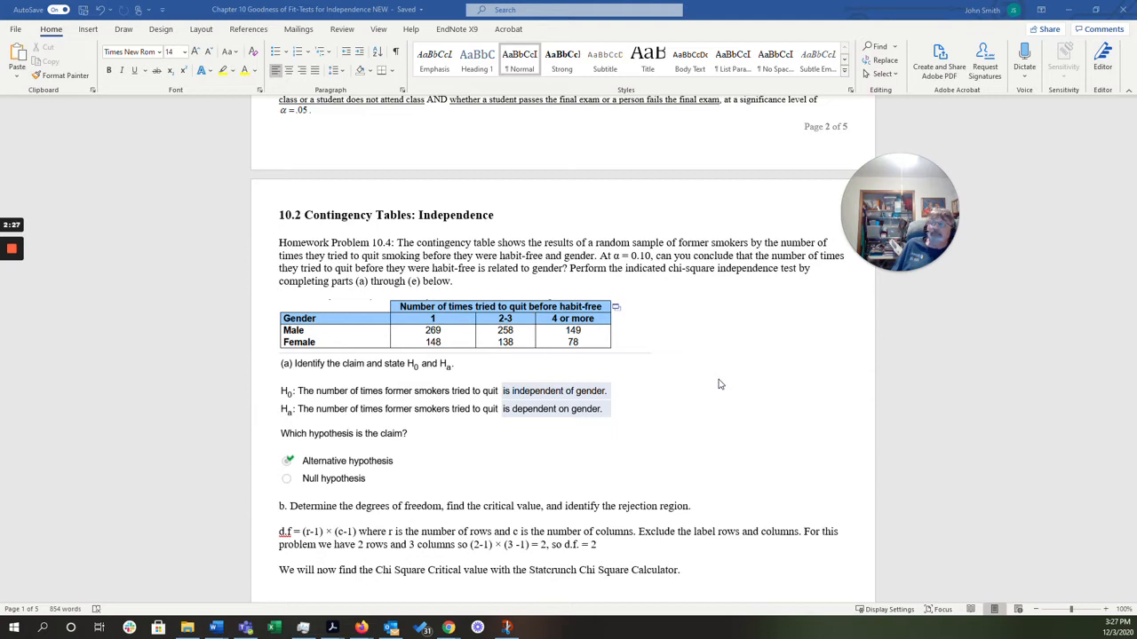
mouse_move(726, 384)
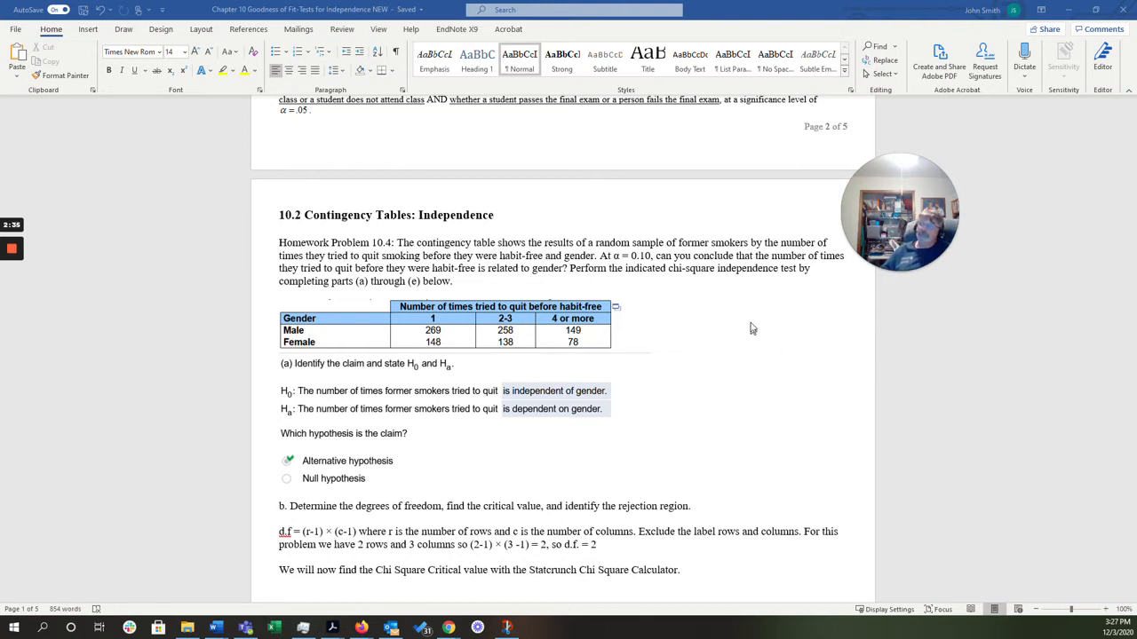
scroll(down, 3)
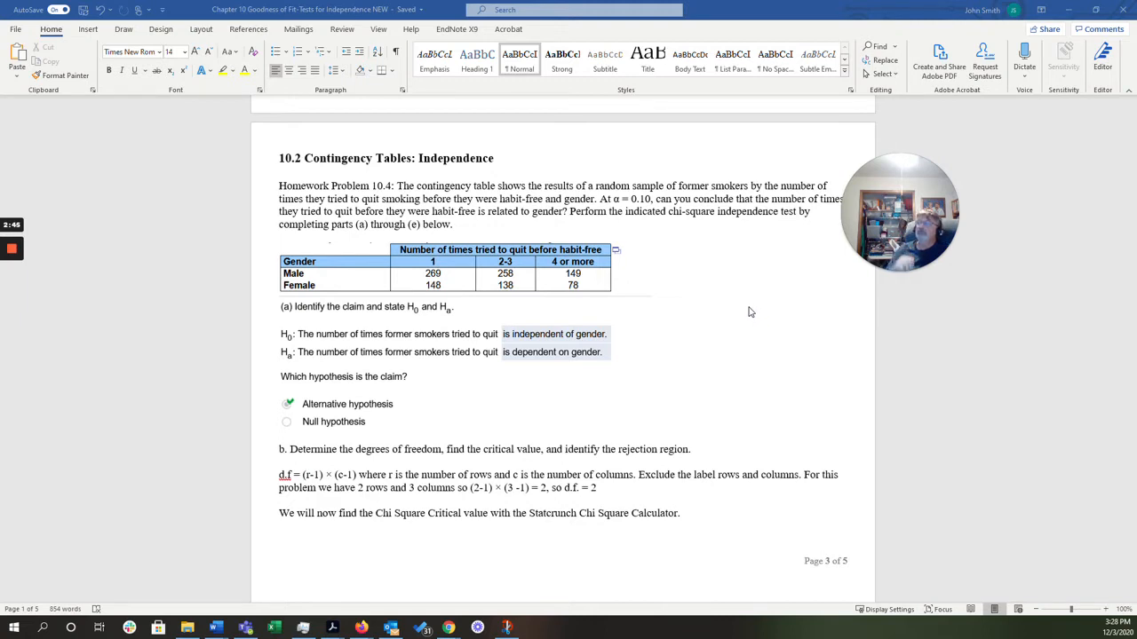
mouse_move(731, 261)
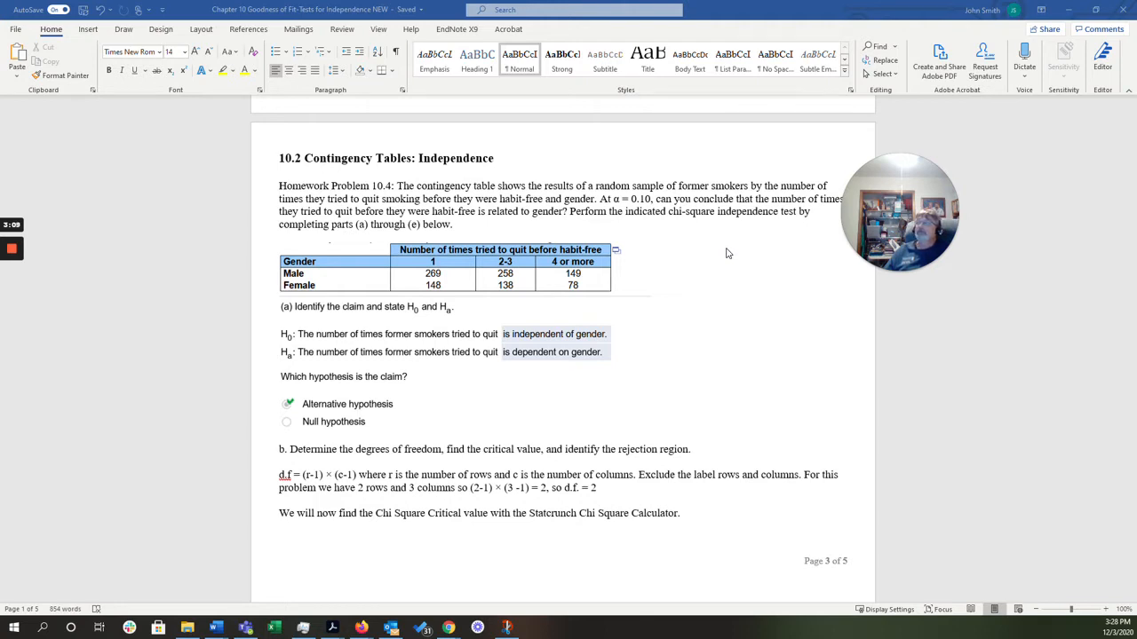
mouse_move(610, 234)
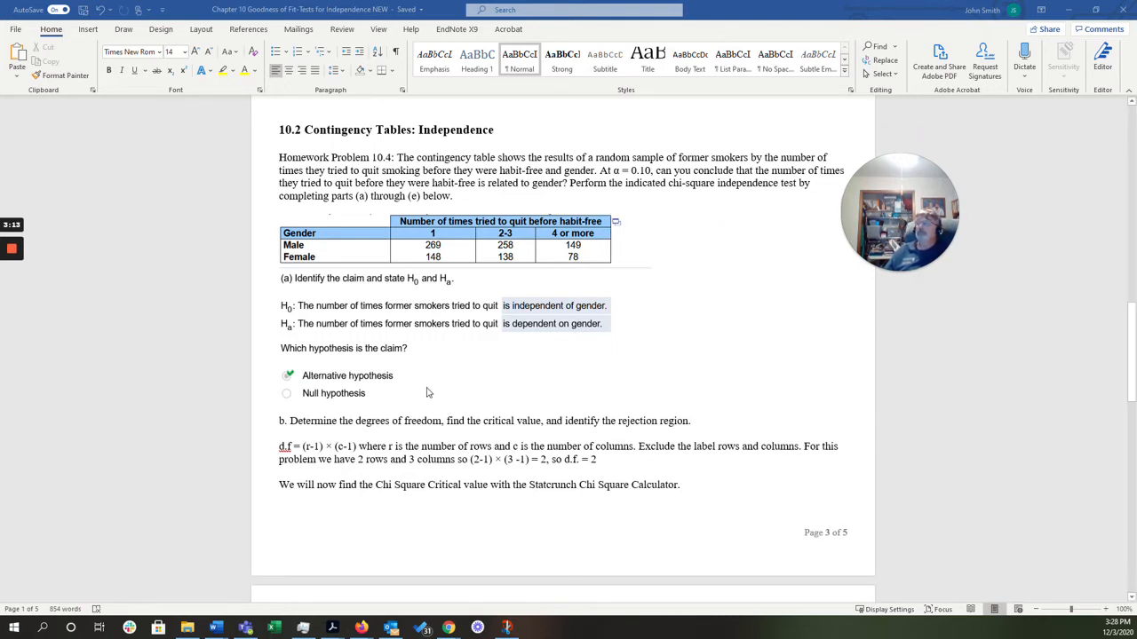
mouse_move(395, 331)
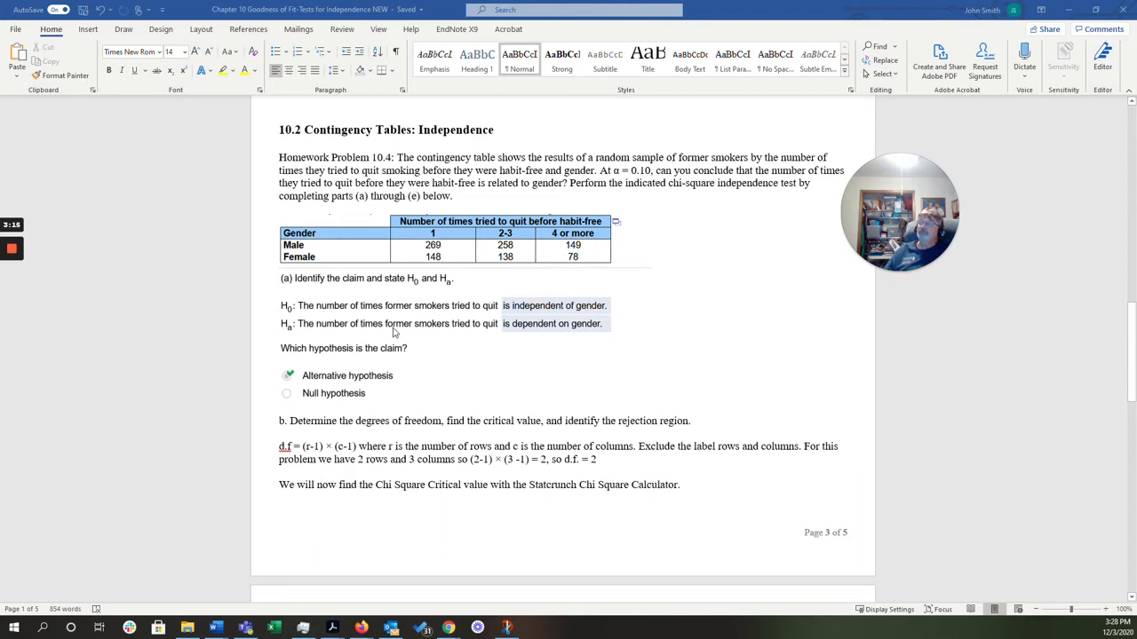
mouse_move(507, 333)
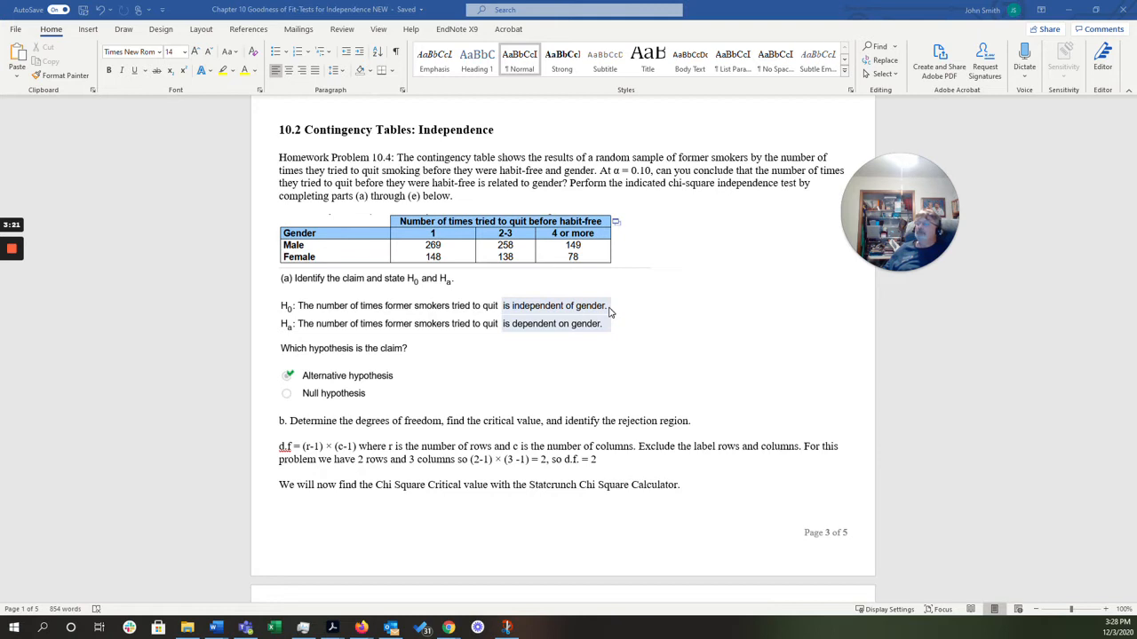
Scroll down to part (b), where degrees of freedom come out to d.f. = 2
scroll(down, 3)
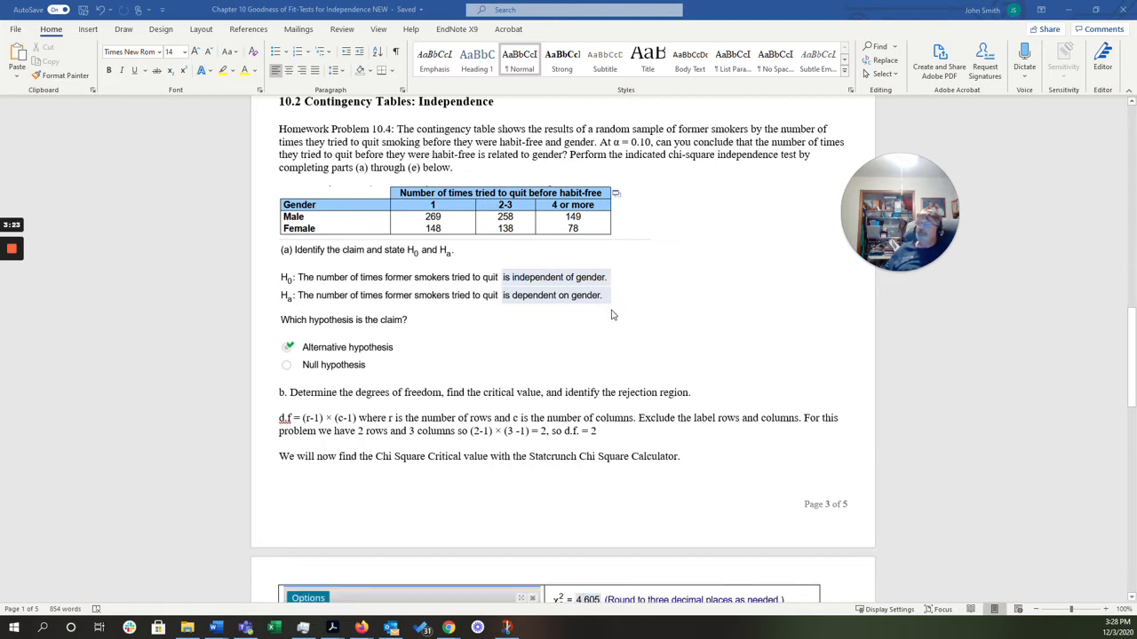
scroll(down, 3)
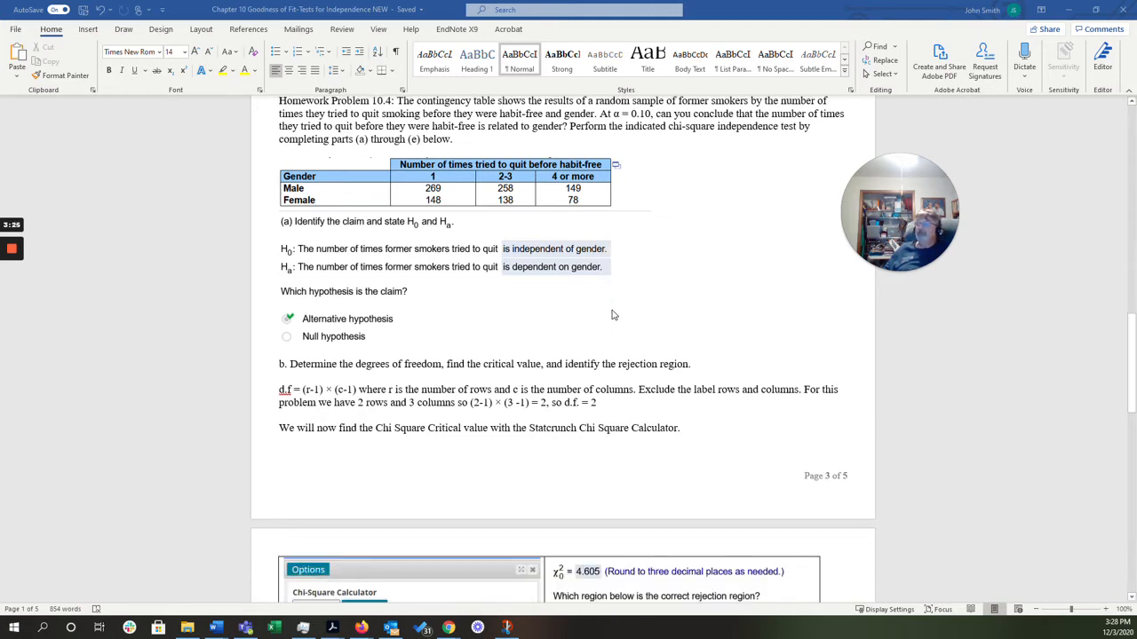
scroll(down, 3)
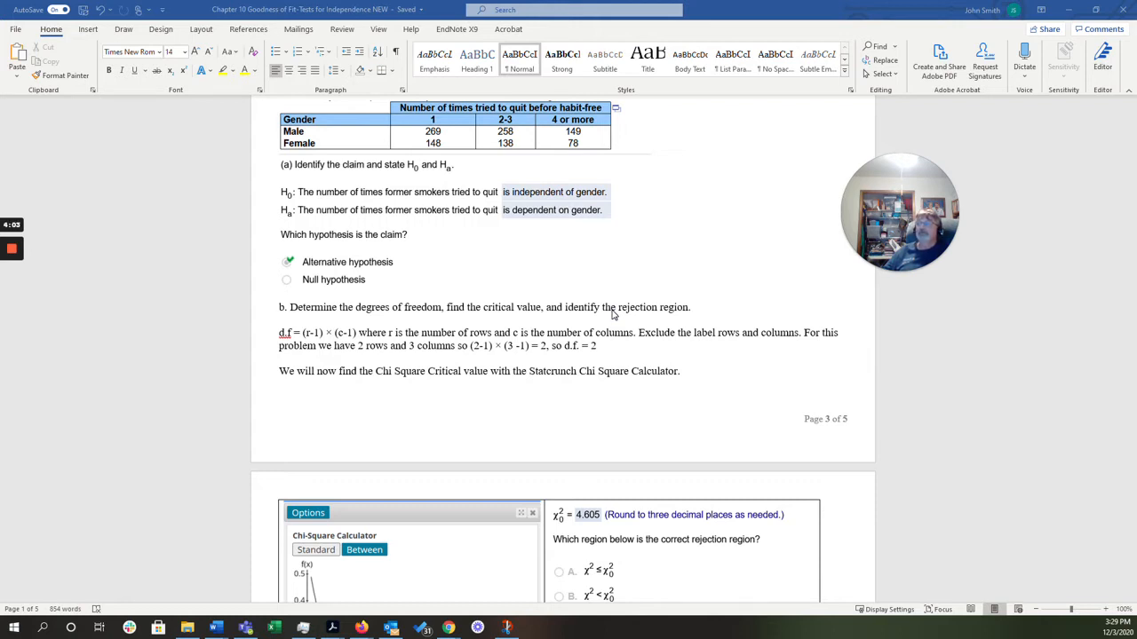
mouse_move(436, 311)
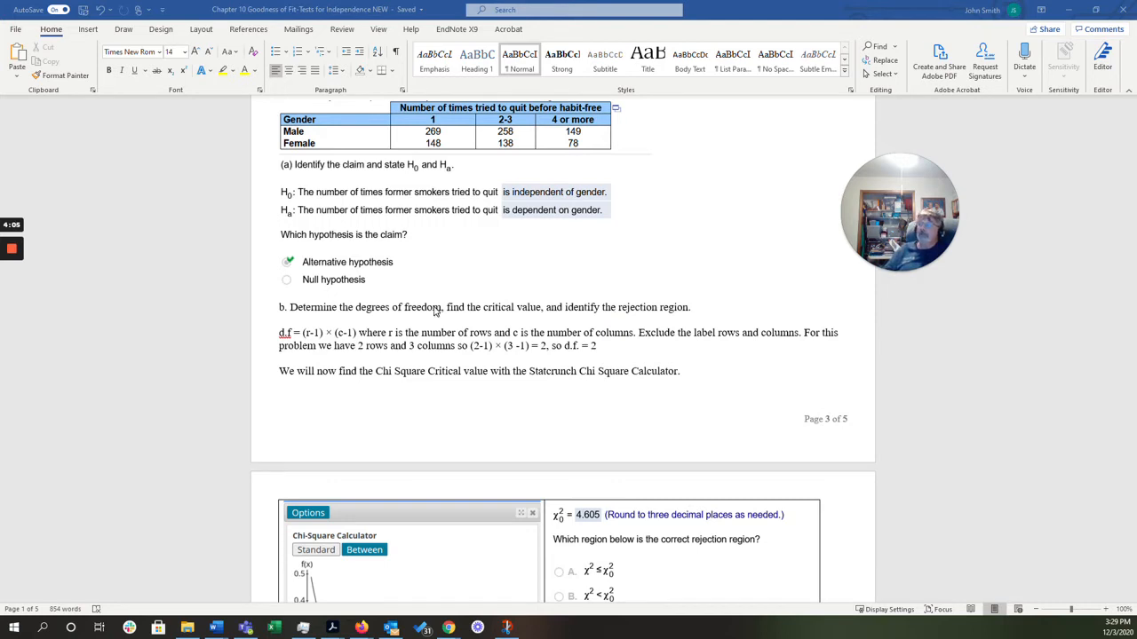
mouse_move(398, 394)
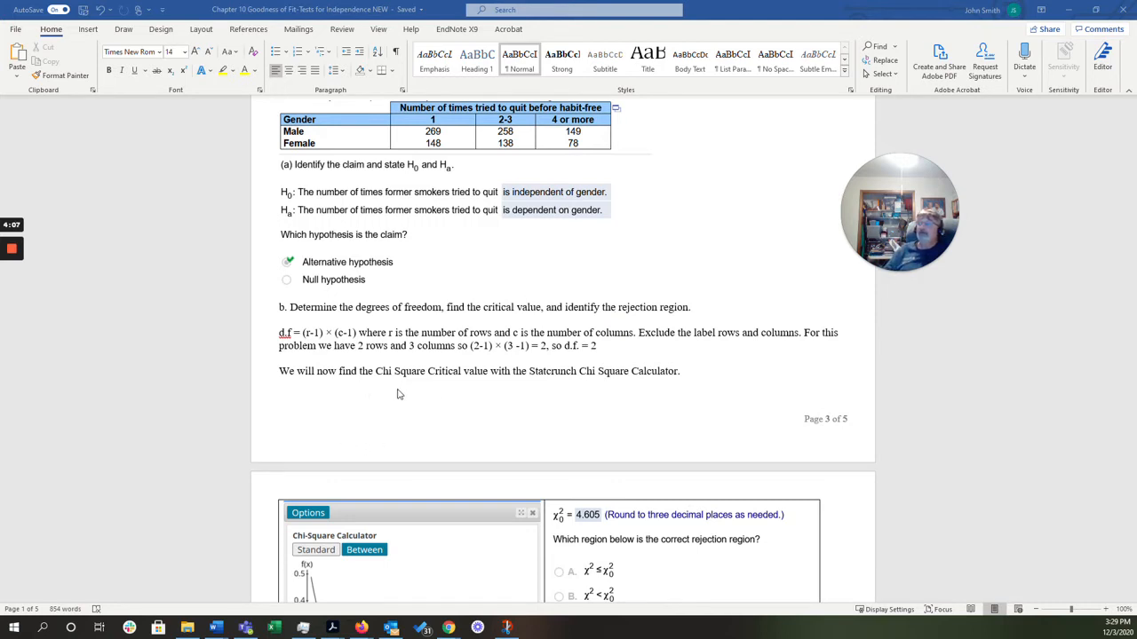
mouse_move(600, 303)
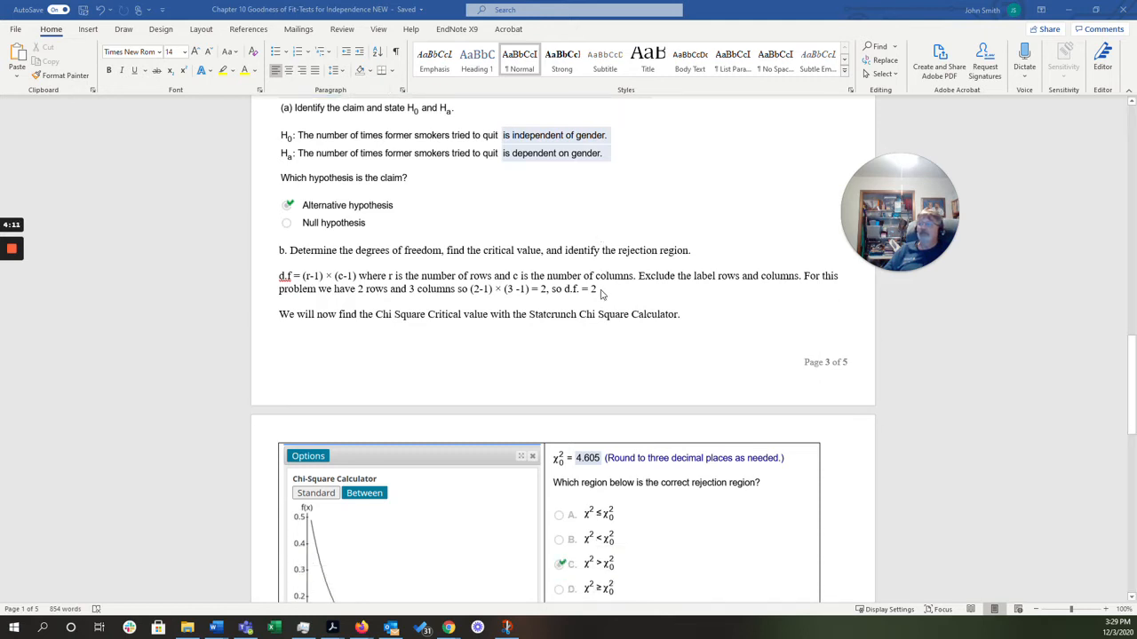
Scroll past the calculator screenshot showing critical value 4.605 to the test-running section
scroll(down, 3)
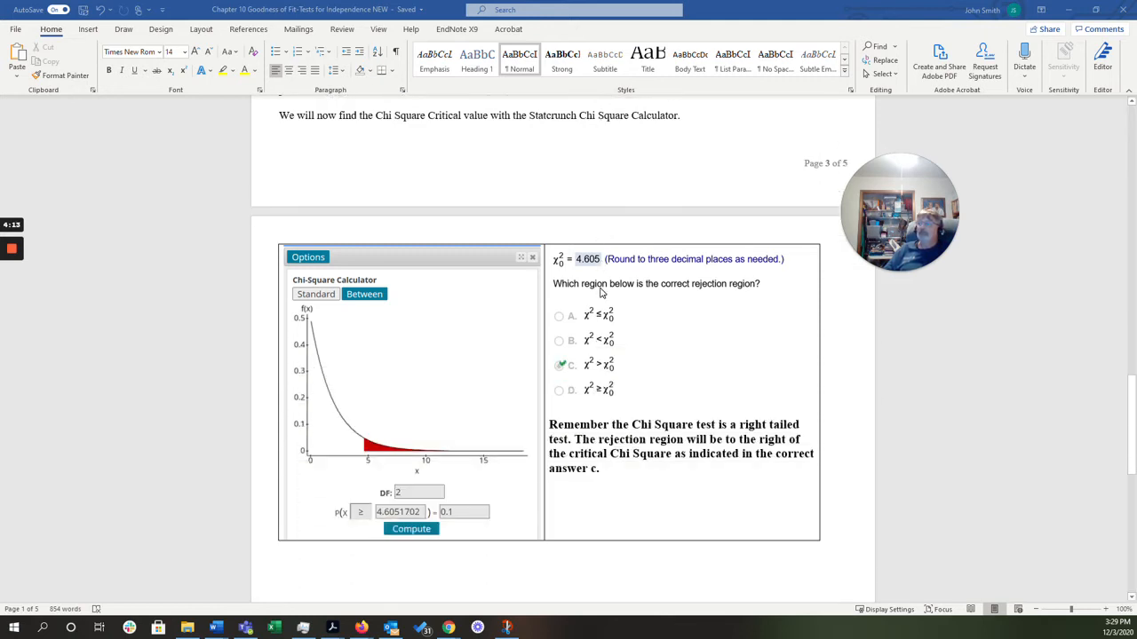
scroll(down, 3)
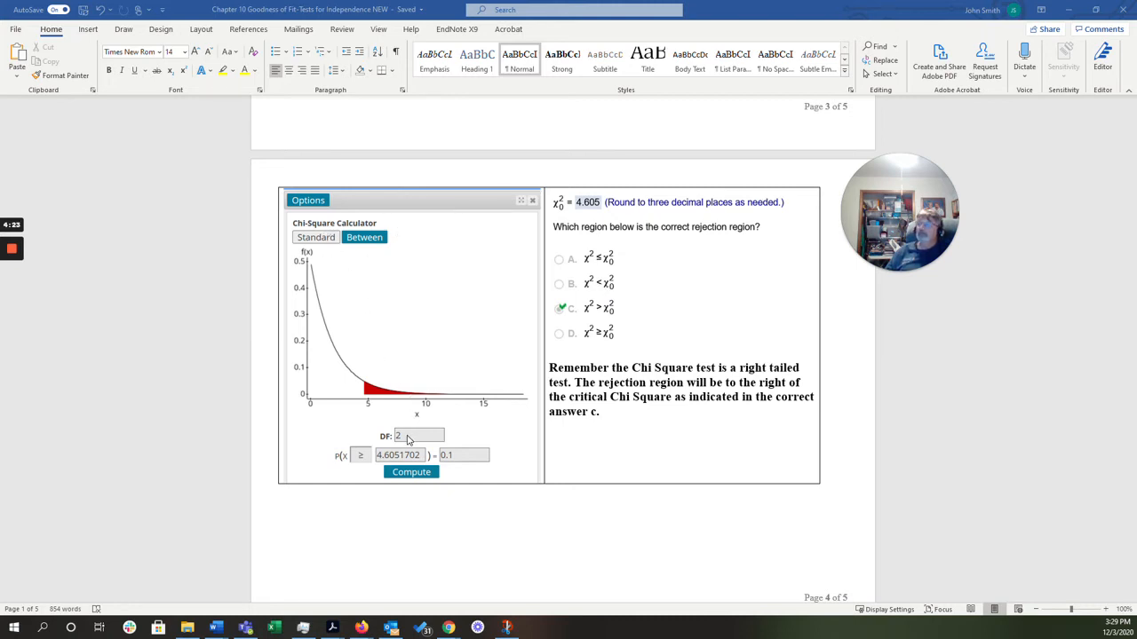
mouse_move(462, 486)
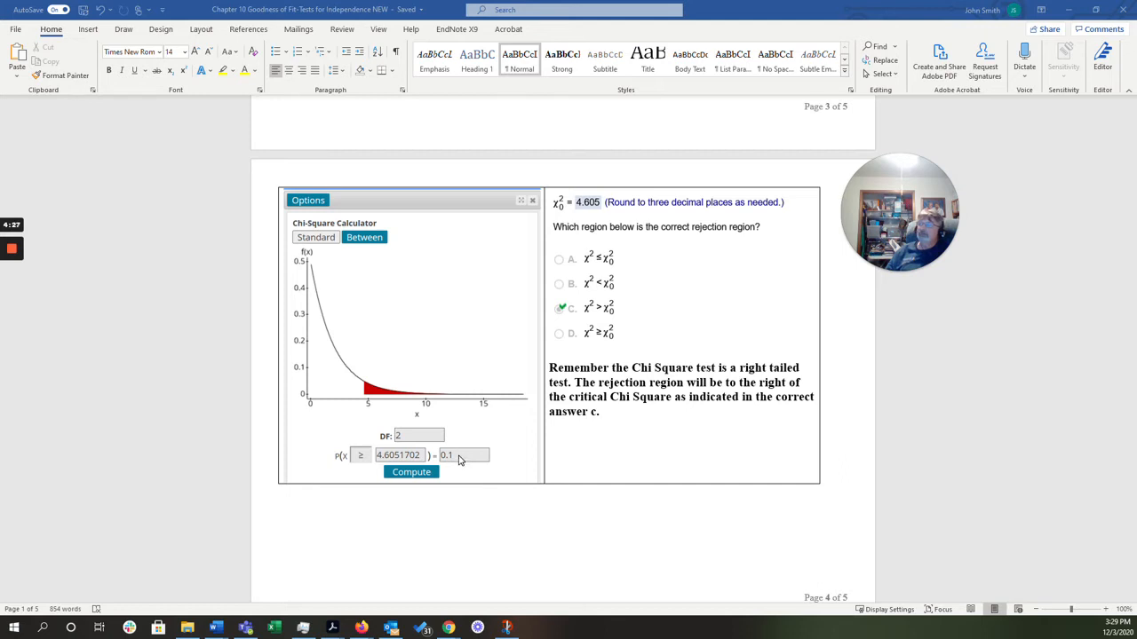
mouse_move(453, 462)
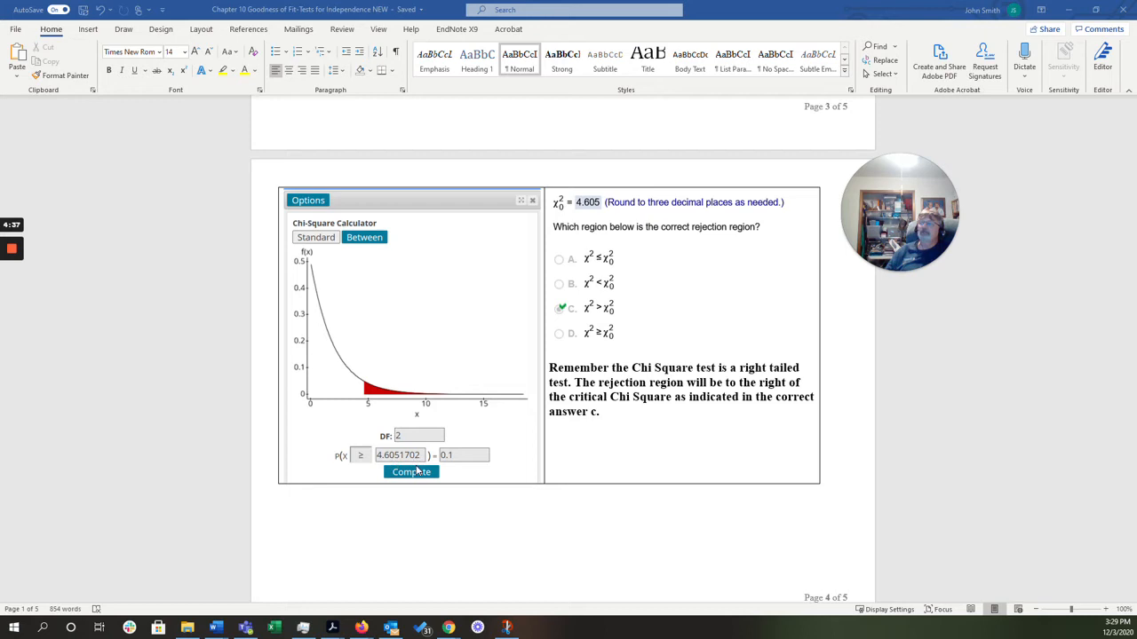
mouse_move(608, 322)
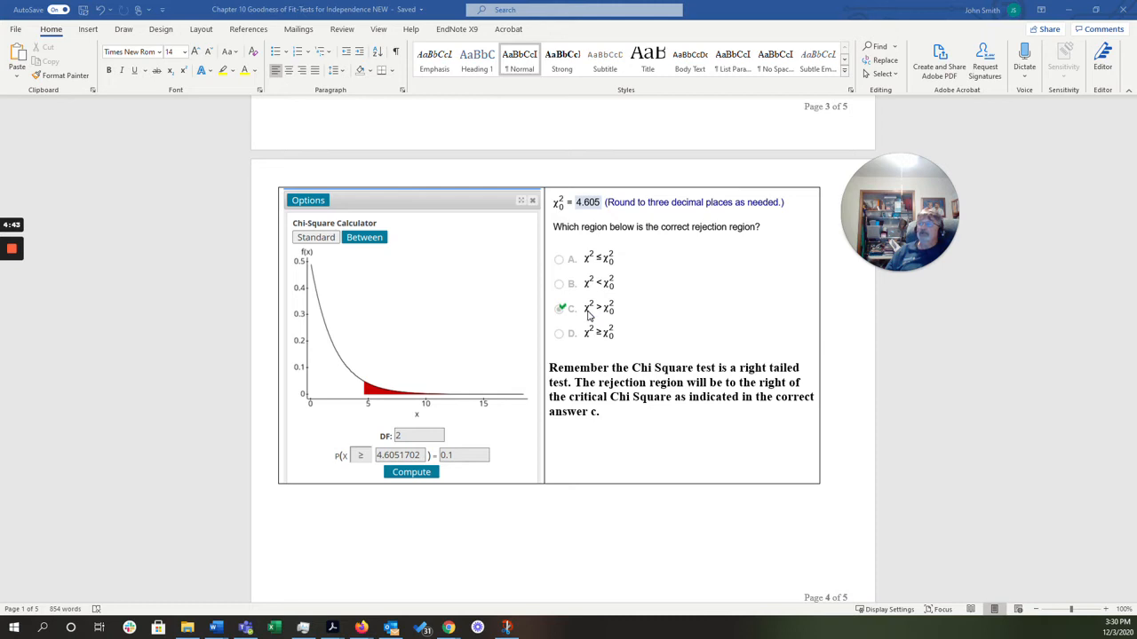
mouse_move(613, 322)
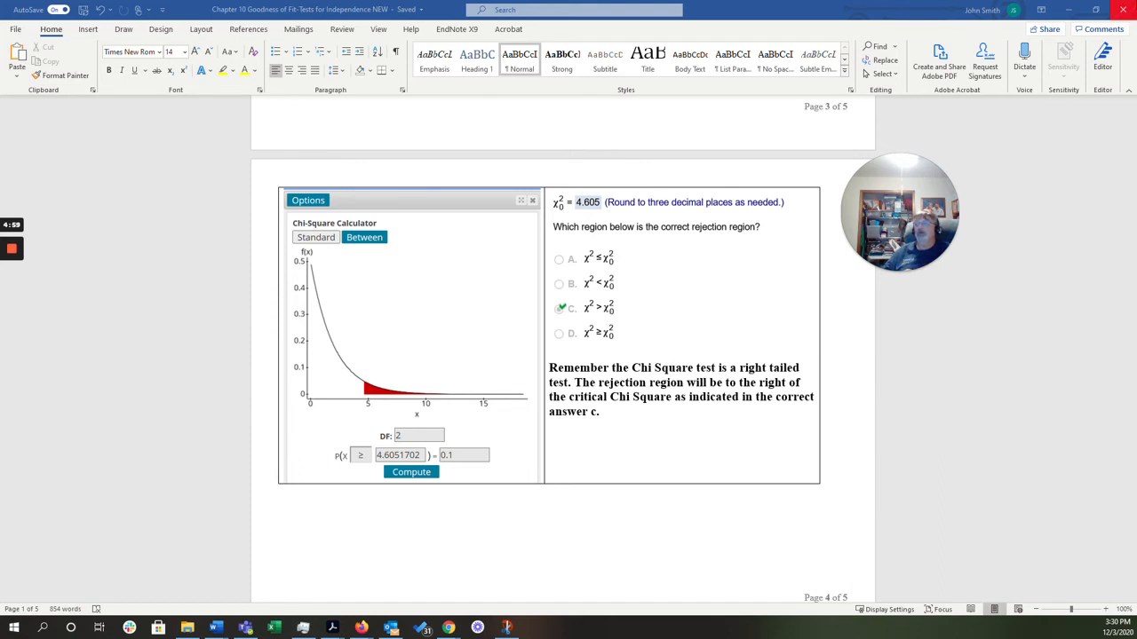
scroll(down, 3)
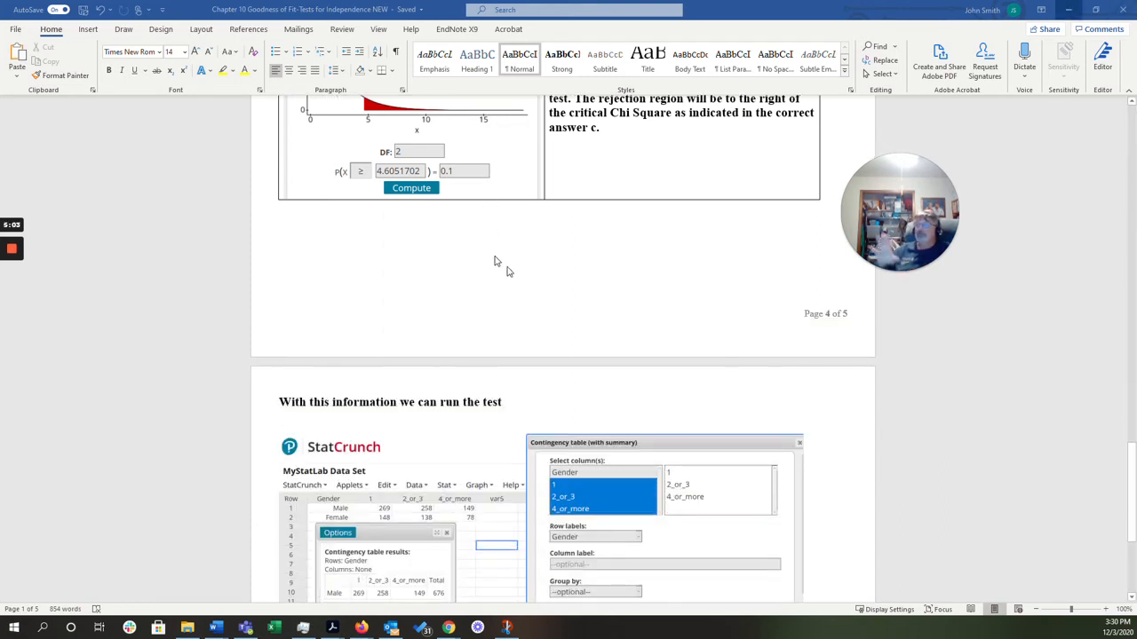
Scroll to show χ² = 0.089, p-value 0.9566, and the fail-to-reject conclusion
scroll(down, 3)
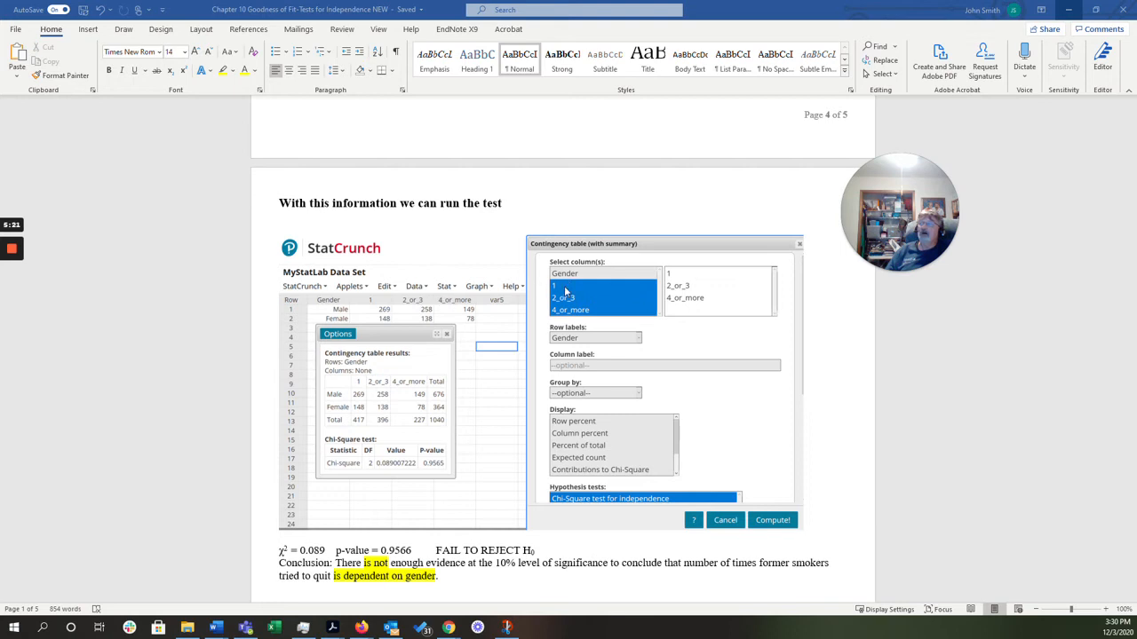
mouse_move(642, 344)
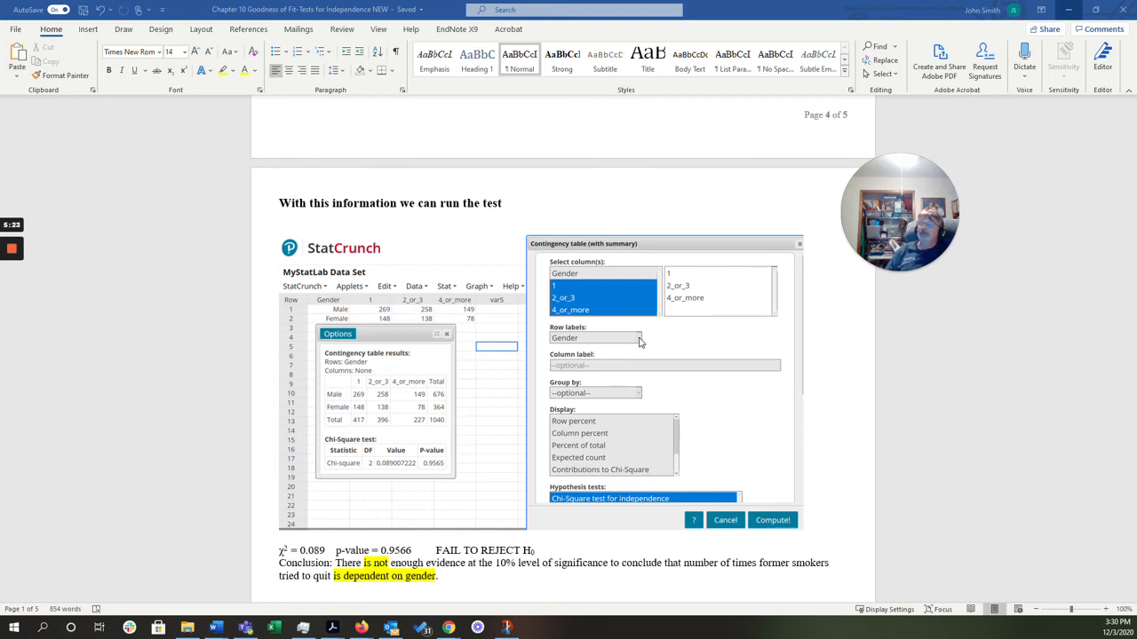
mouse_move(610, 293)
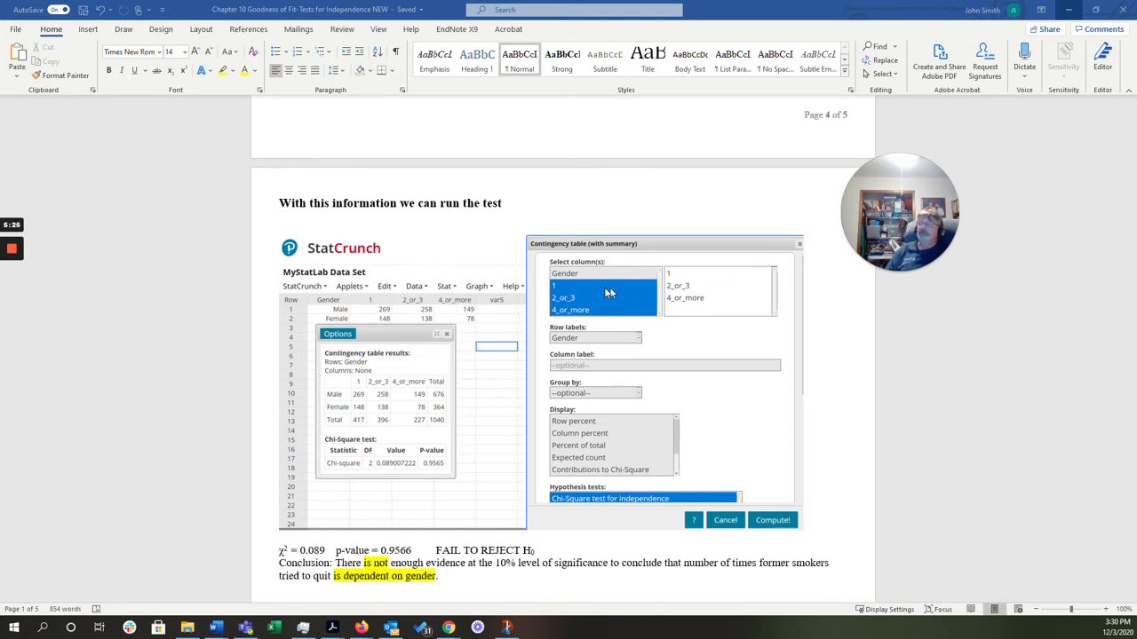
mouse_move(678, 388)
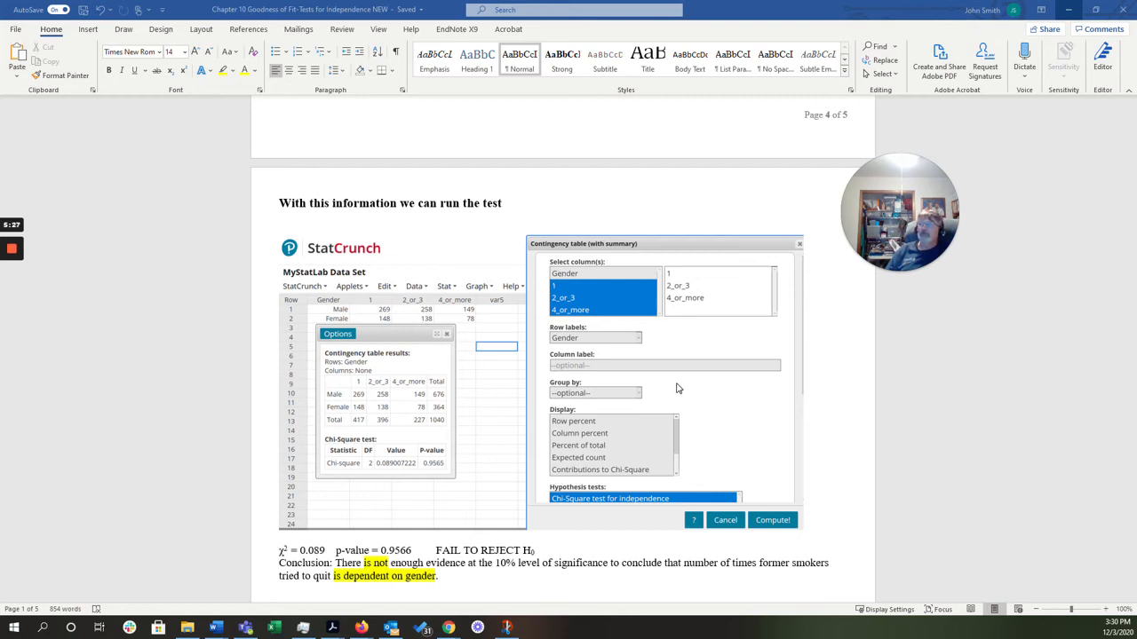
scroll(down, 3)
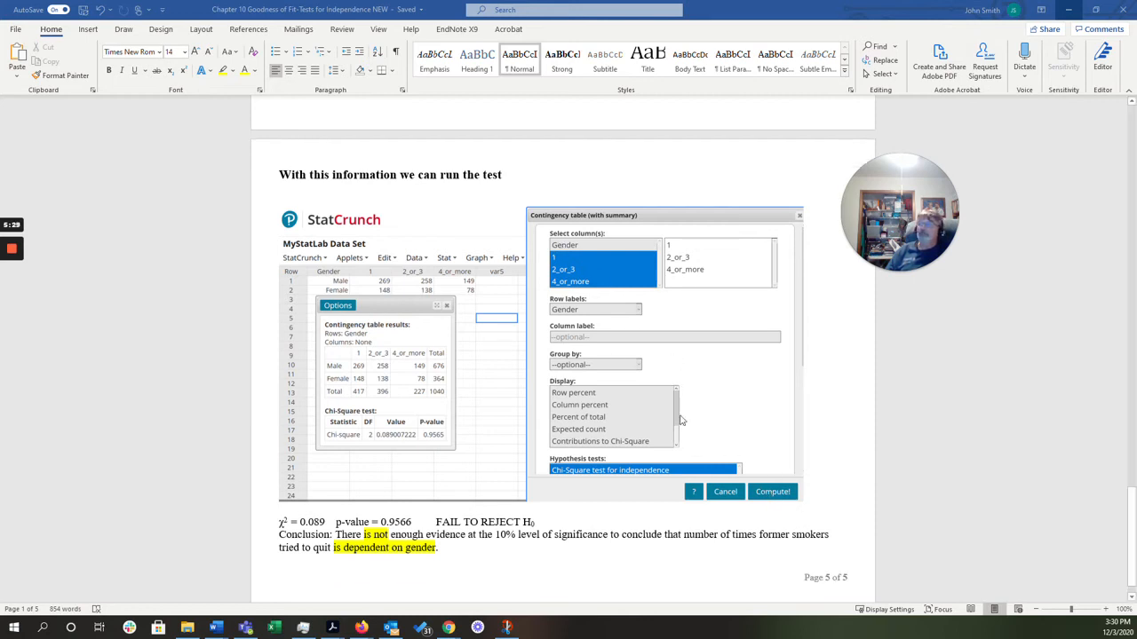
mouse_move(677, 476)
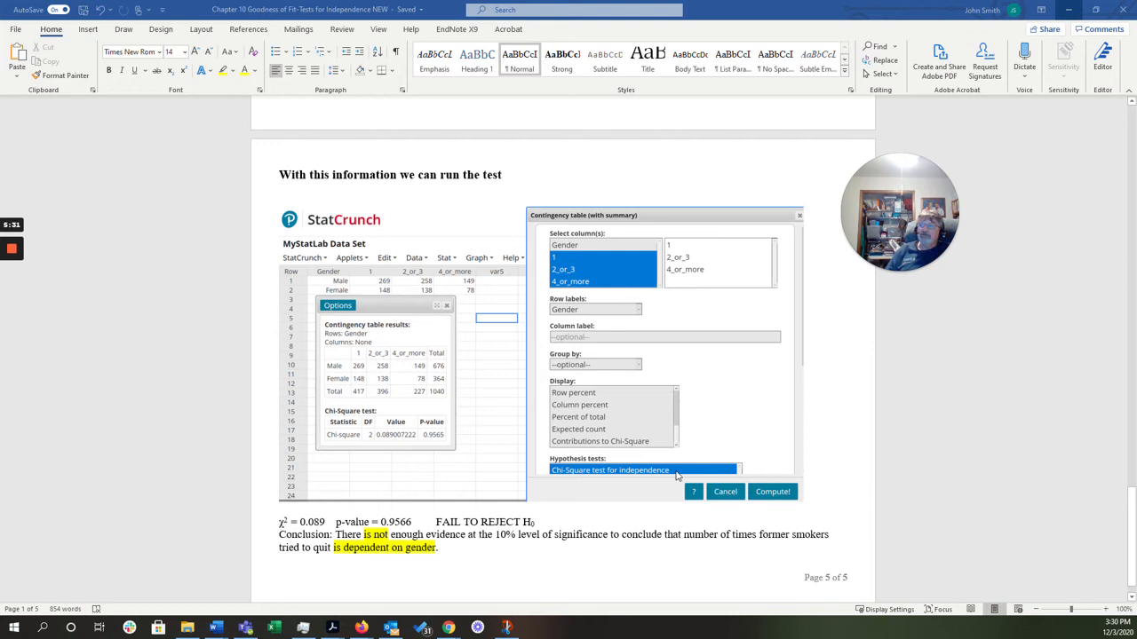
mouse_move(386, 448)
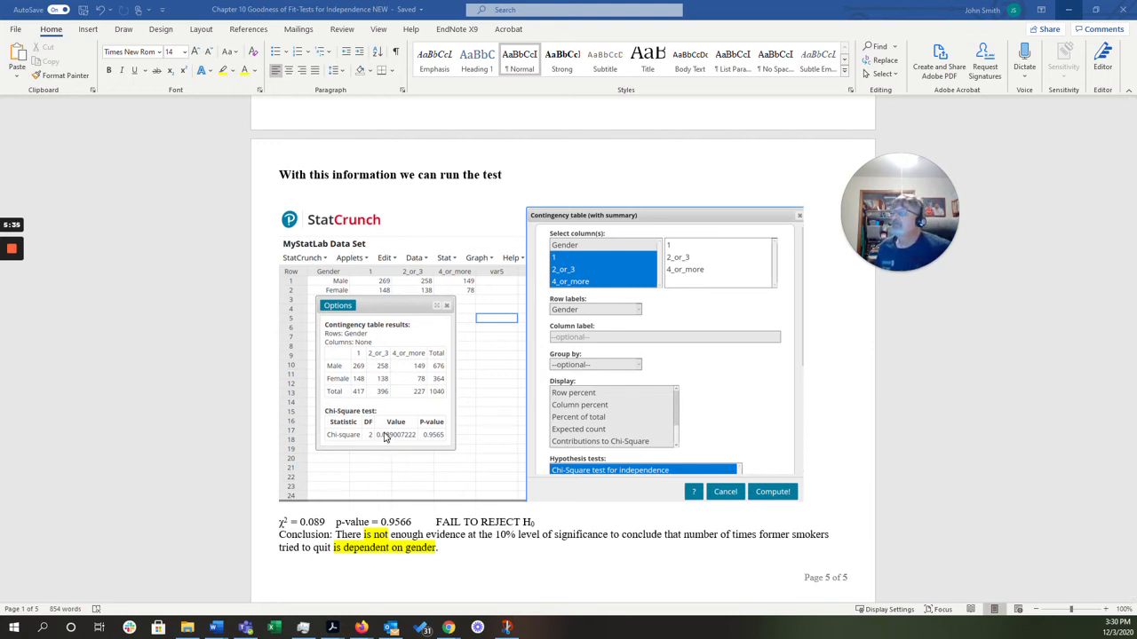
mouse_move(399, 440)
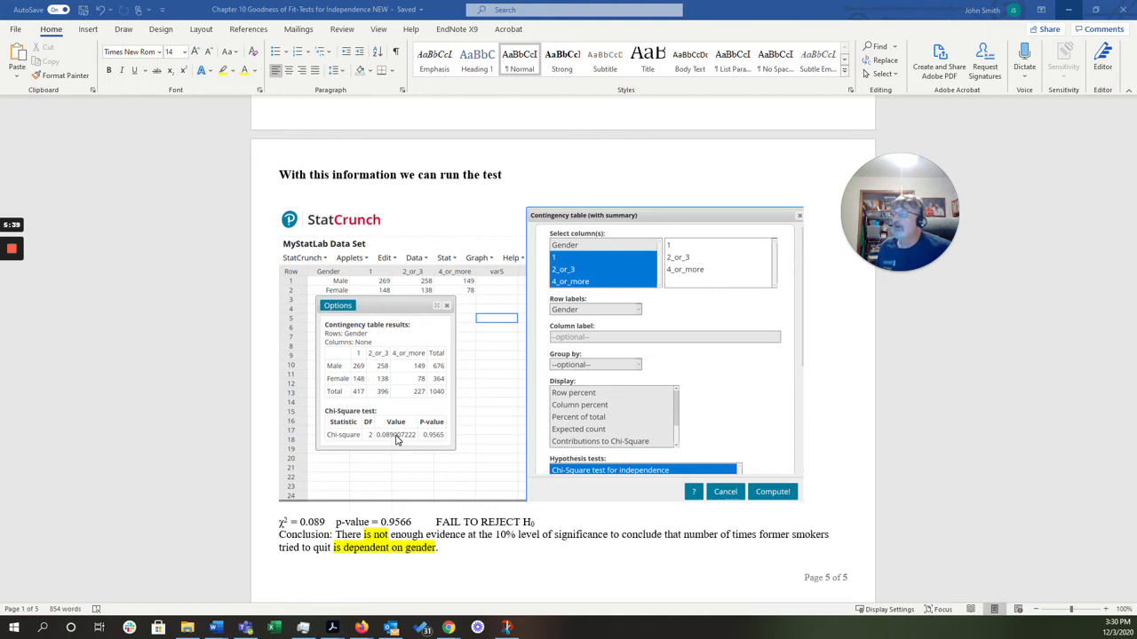
mouse_move(390, 441)
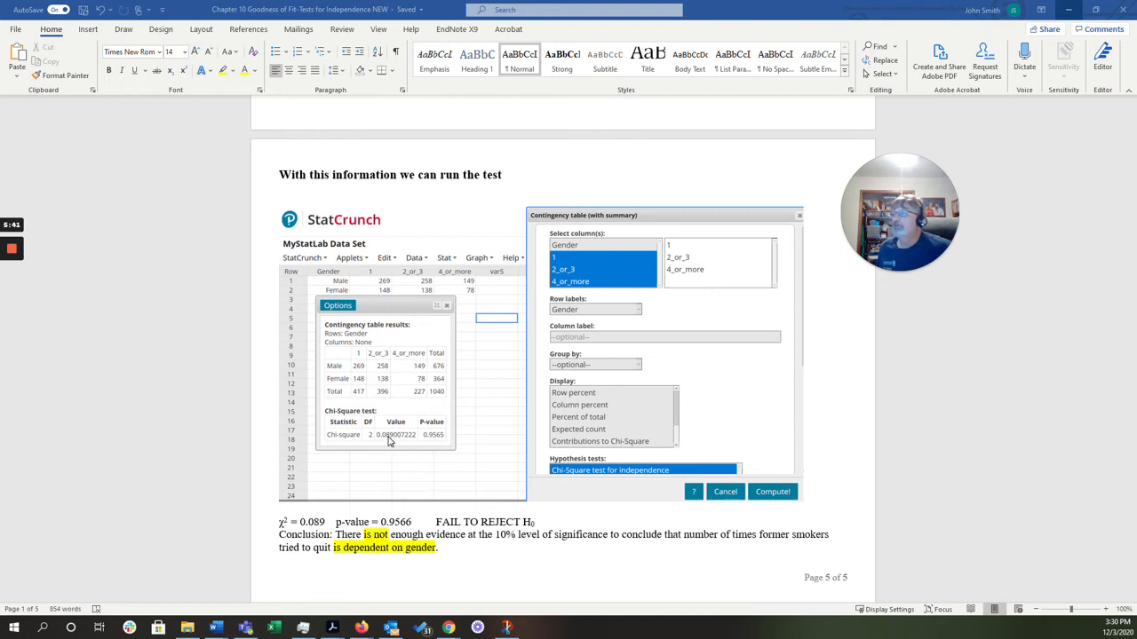
mouse_move(431, 440)
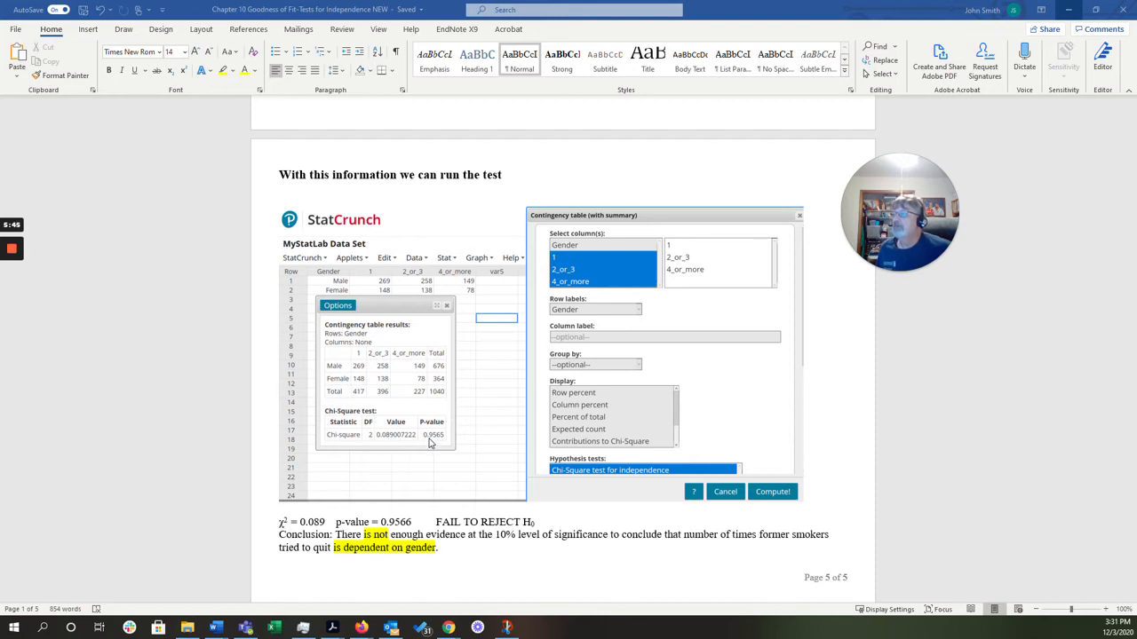
mouse_move(424, 441)
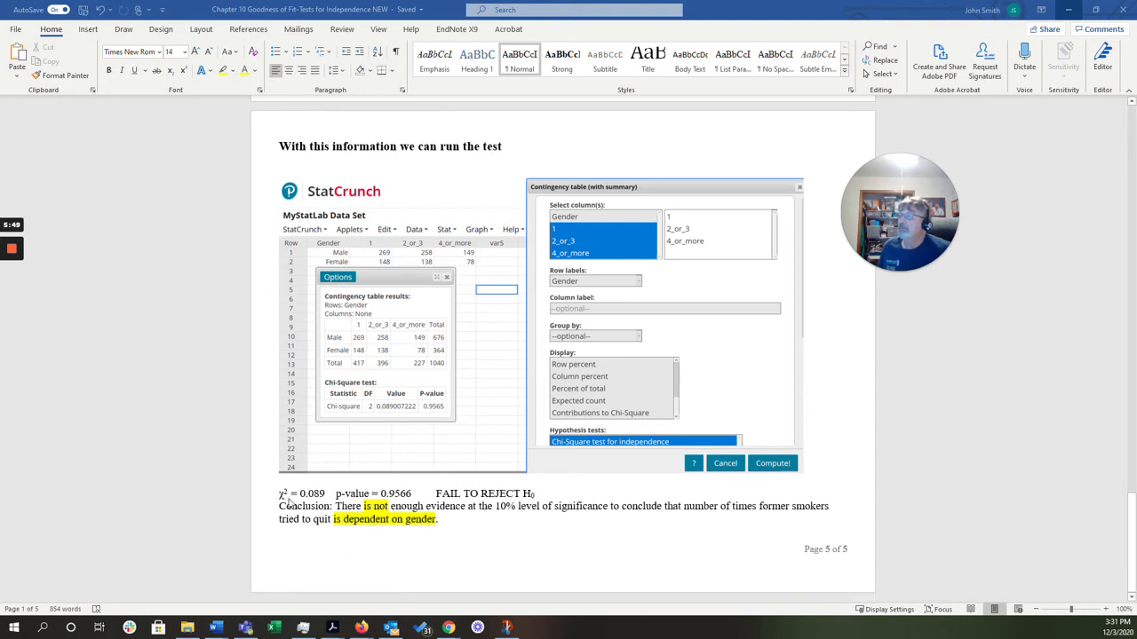
mouse_move(320, 504)
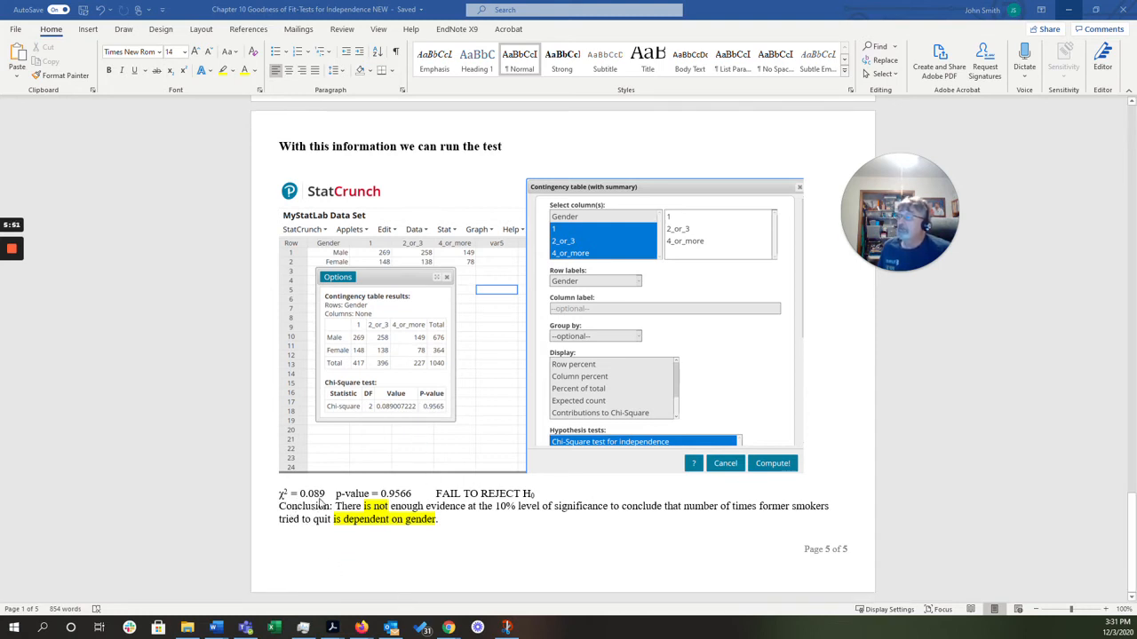
mouse_move(395, 508)
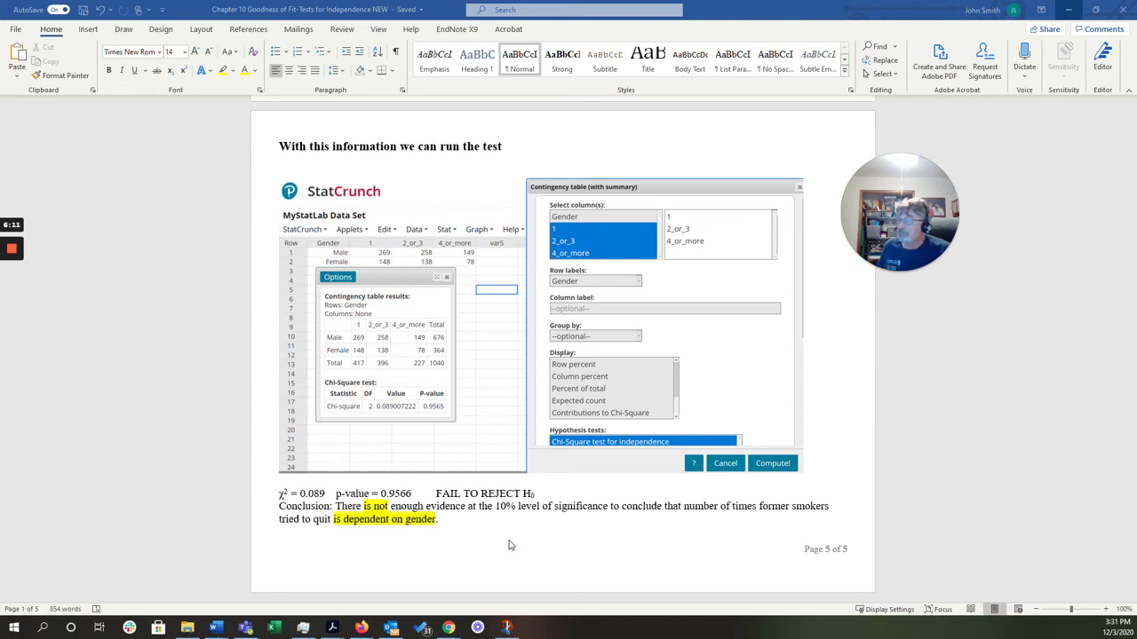
mouse_move(541, 565)
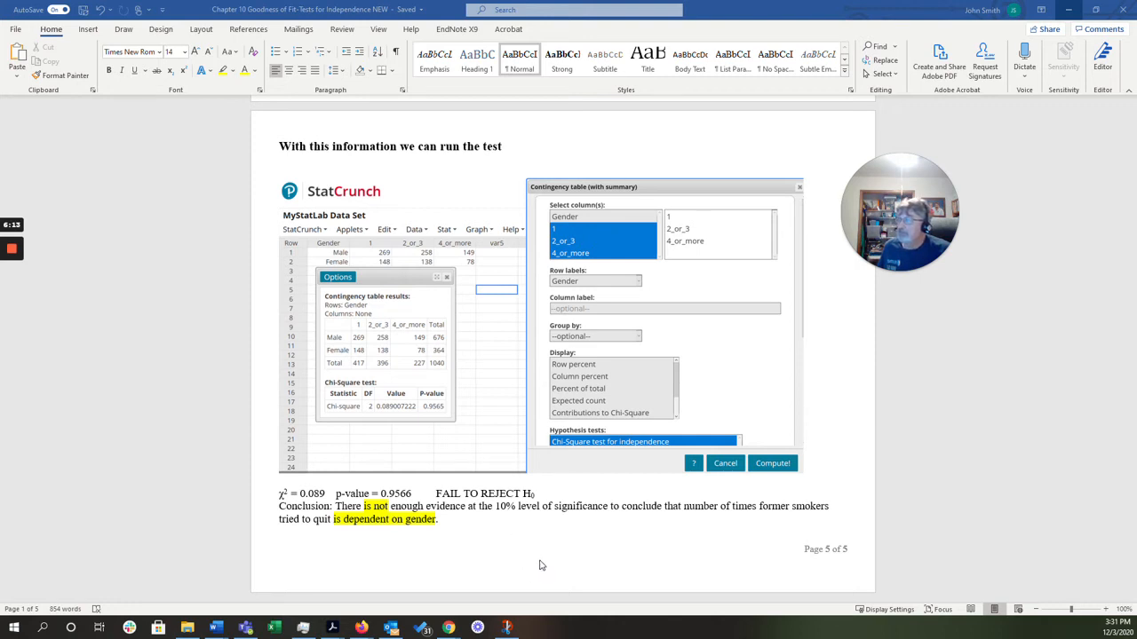
mouse_move(536, 559)
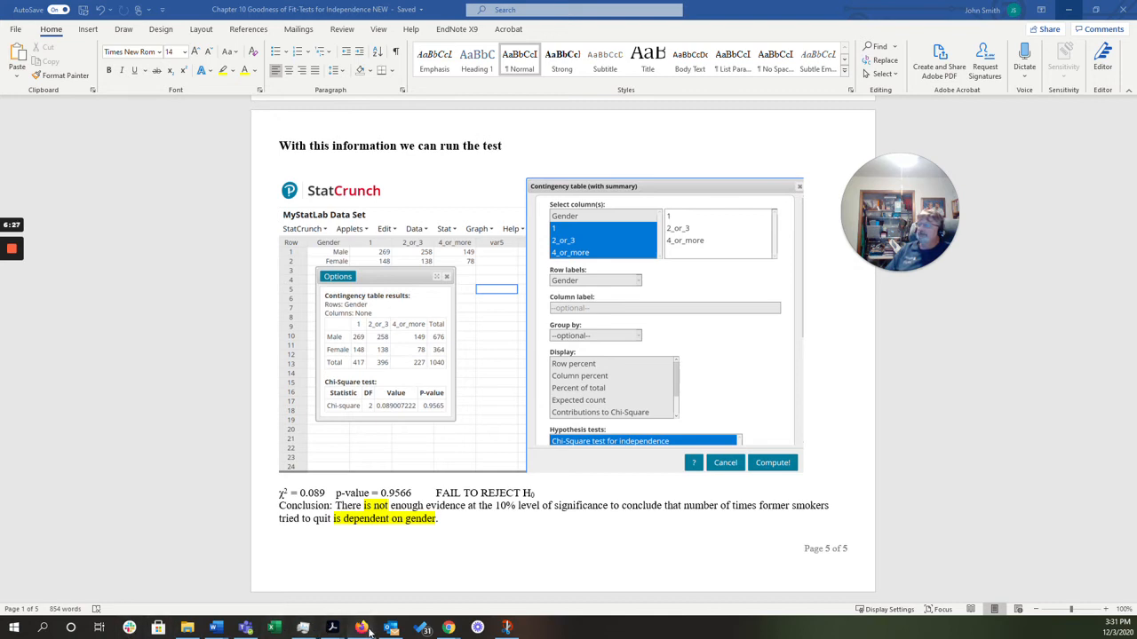
click(361, 628)
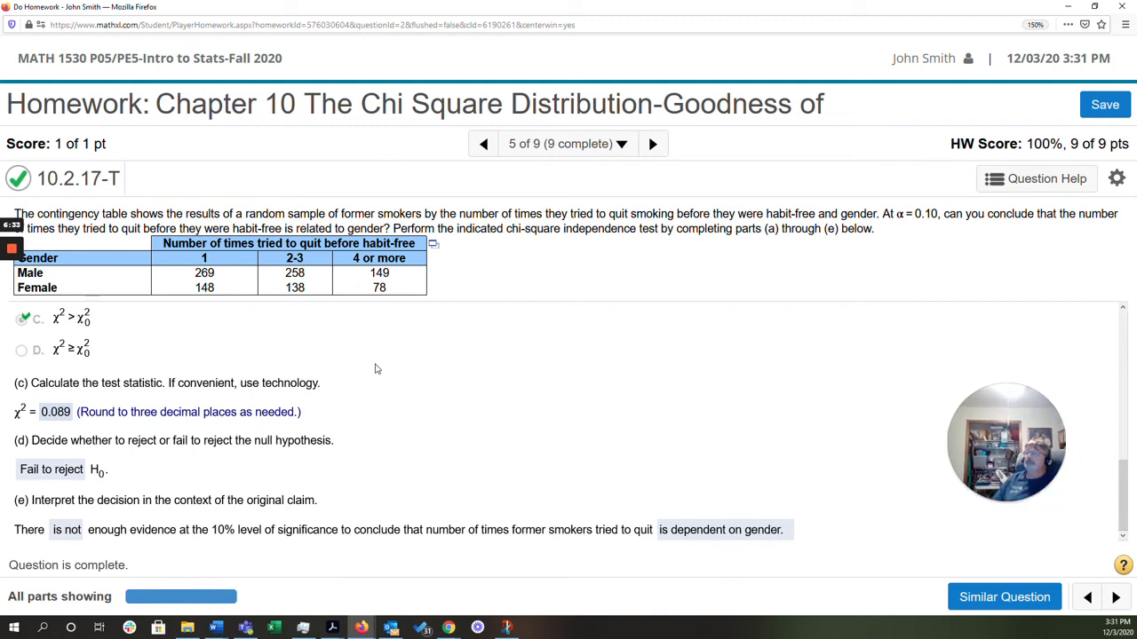
mouse_move(435, 250)
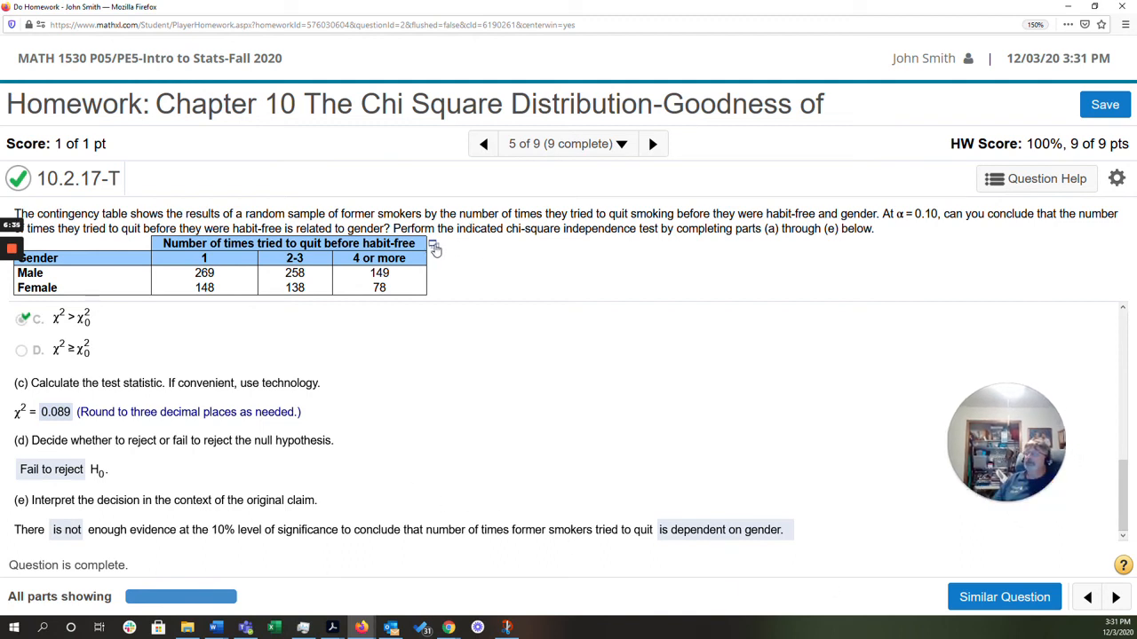
Load the former-smokers data set from the question into StatCrunch
click(434, 244)
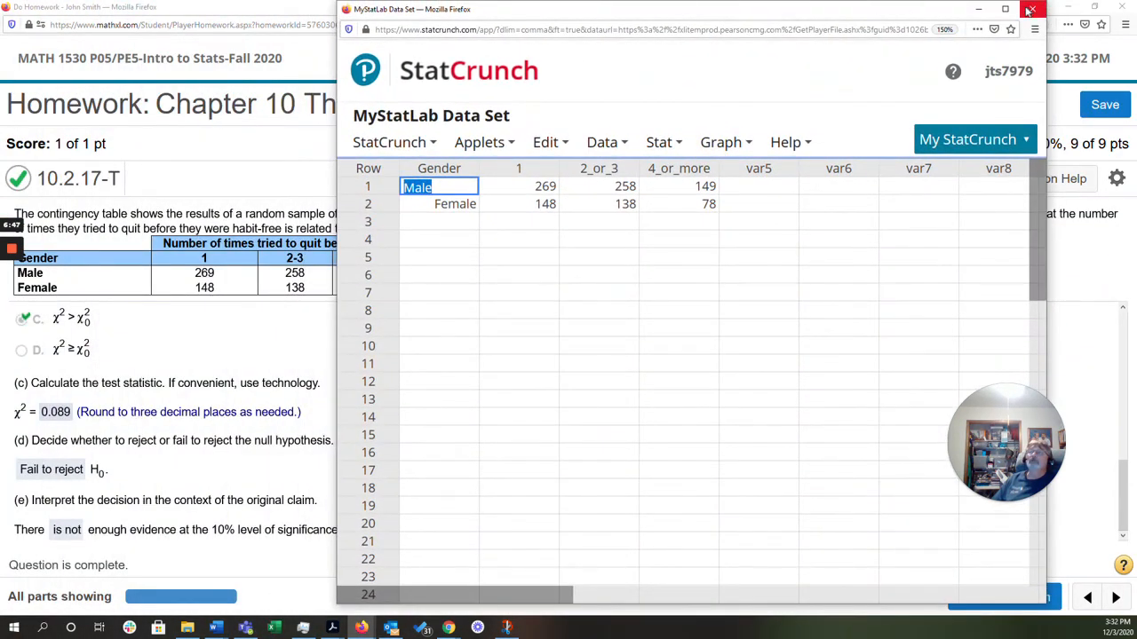
Compute the chi-square critical value 4.6051702 for DF 2 and right-tail area 0.1
click(663, 142)
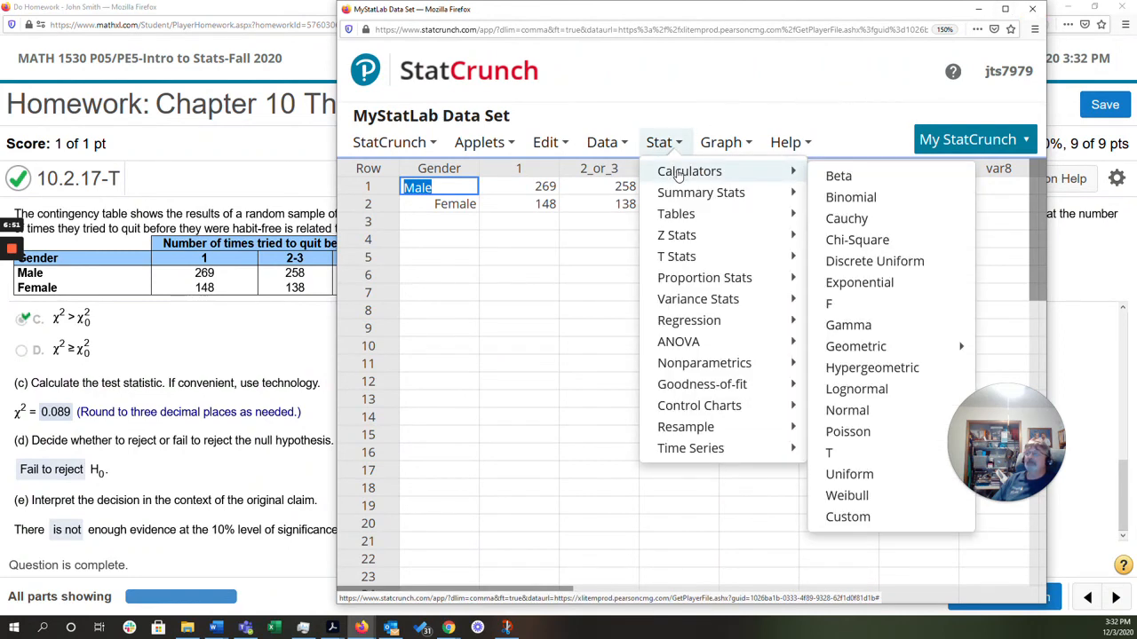
mouse_move(857, 240)
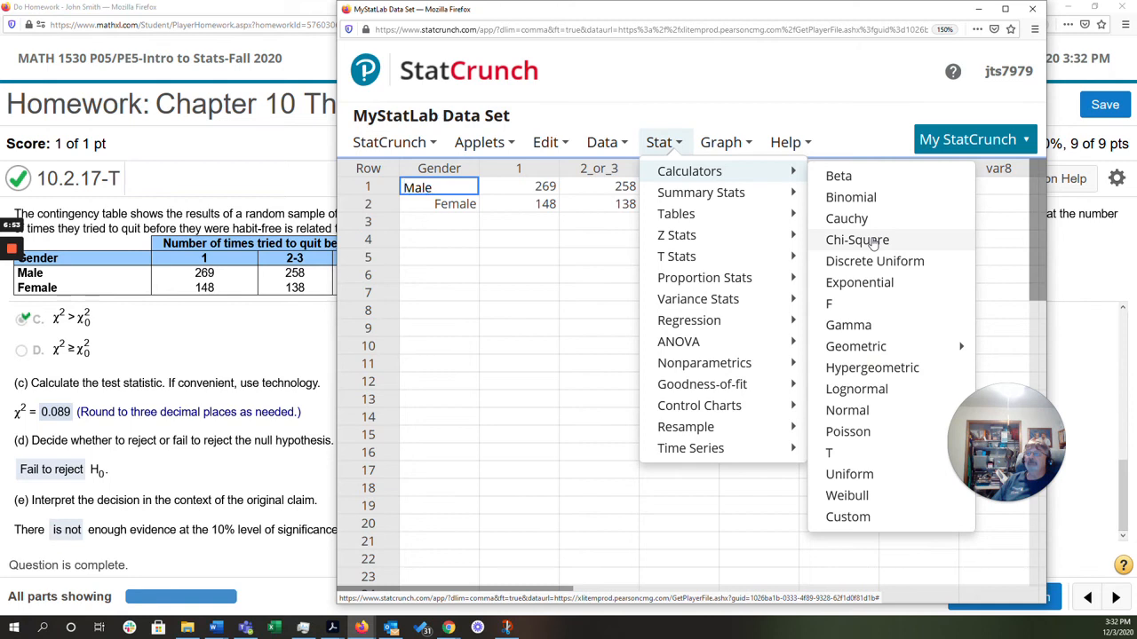
click(856, 240)
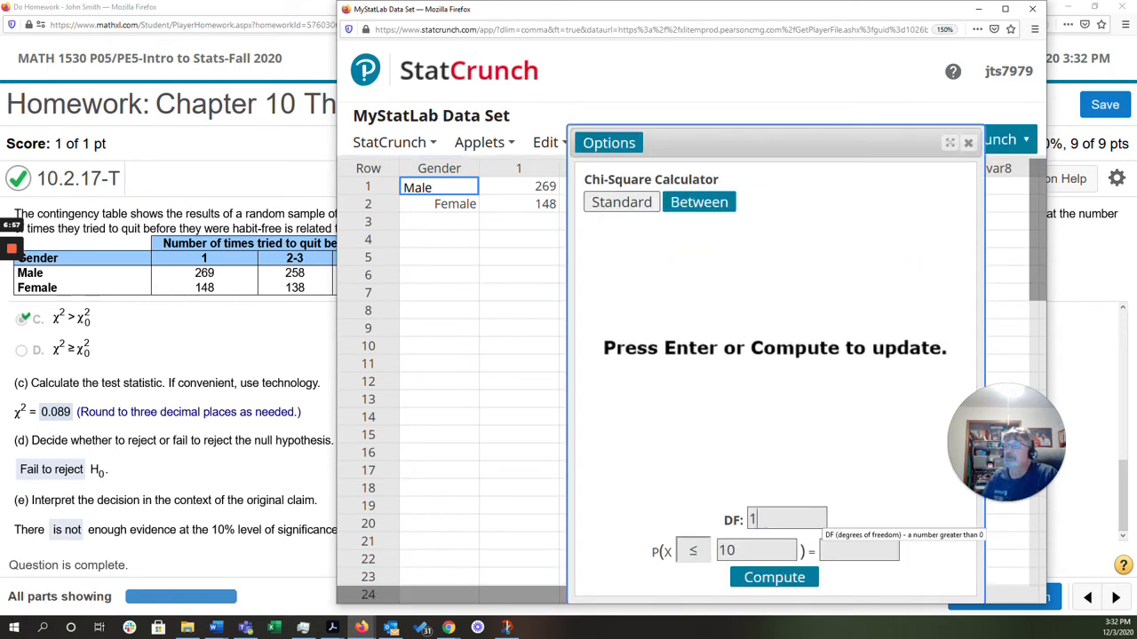
text(2)
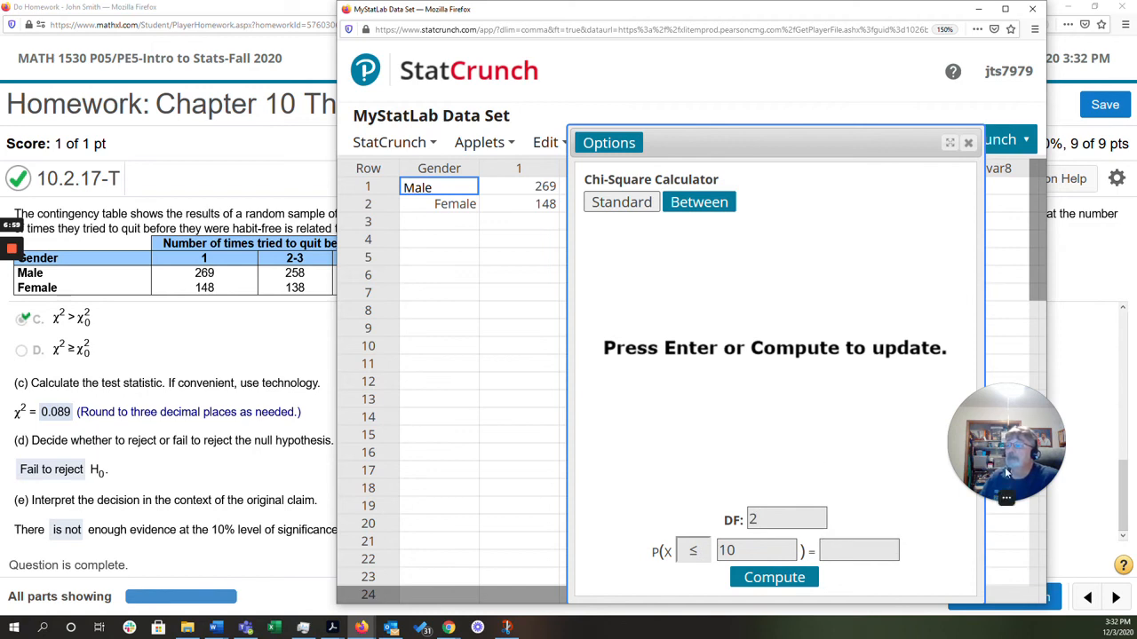
click(692, 550)
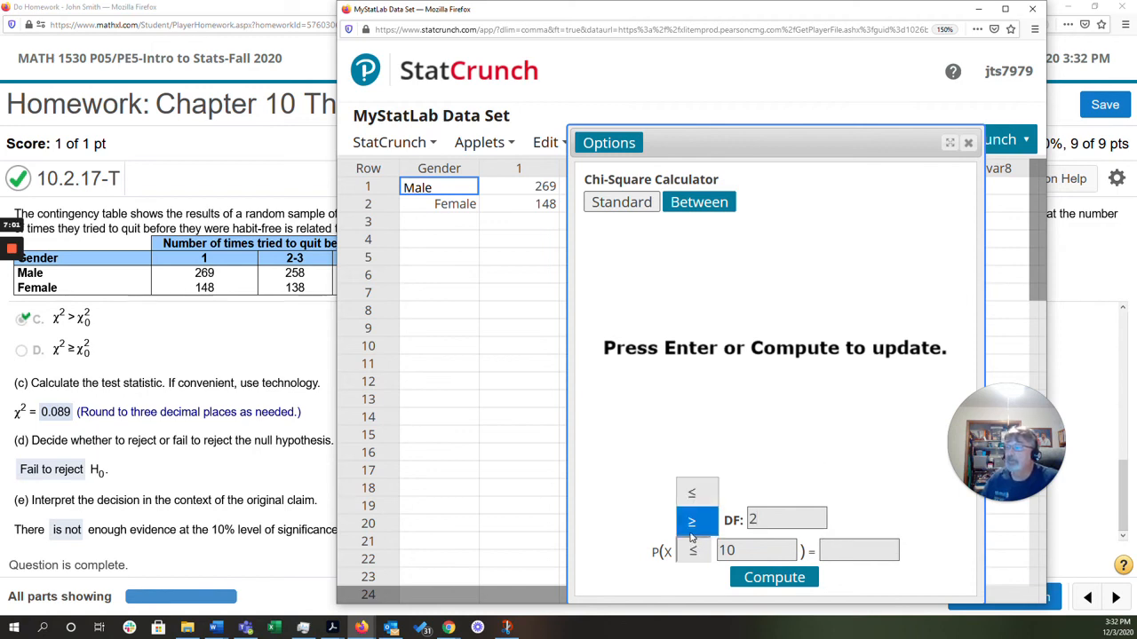
click(773, 578)
text(0.1)
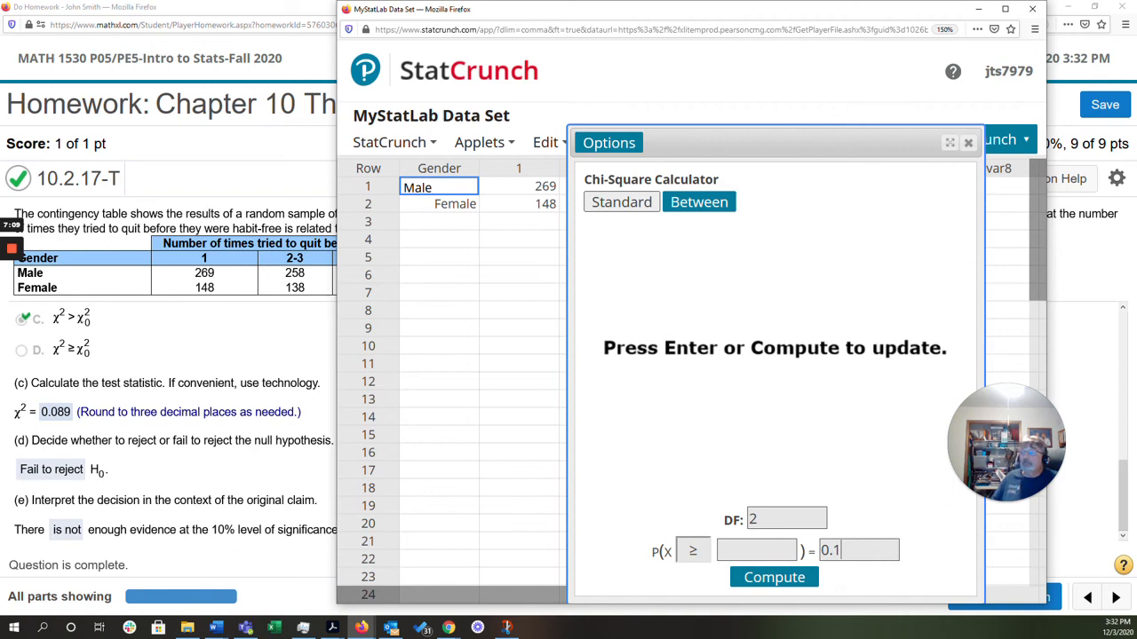
click(774, 577)
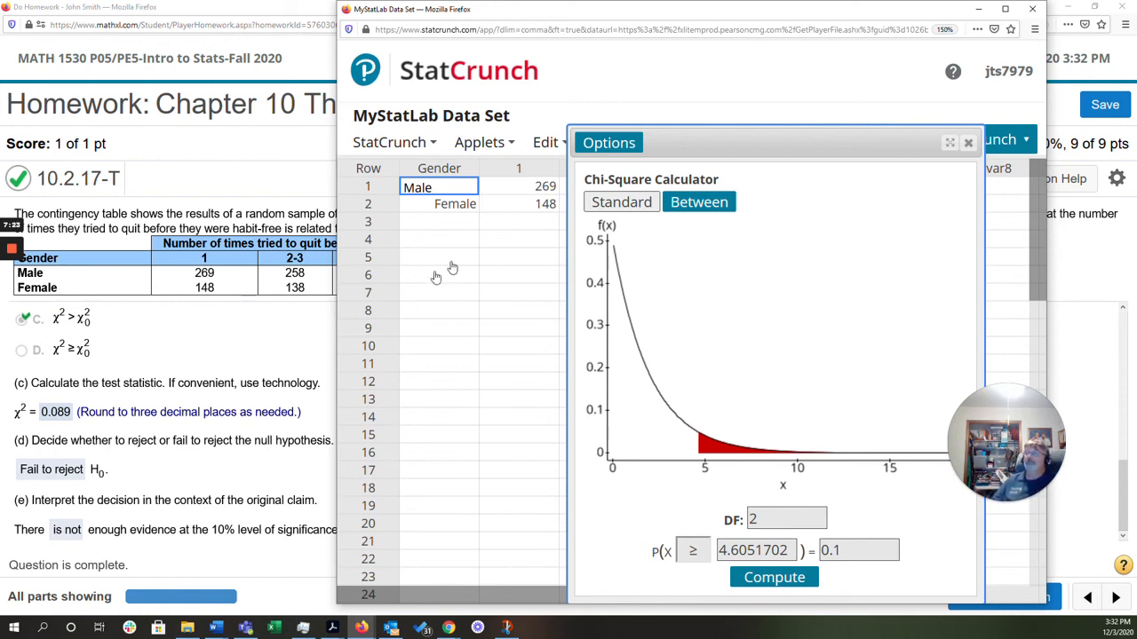
mouse_move(448, 338)
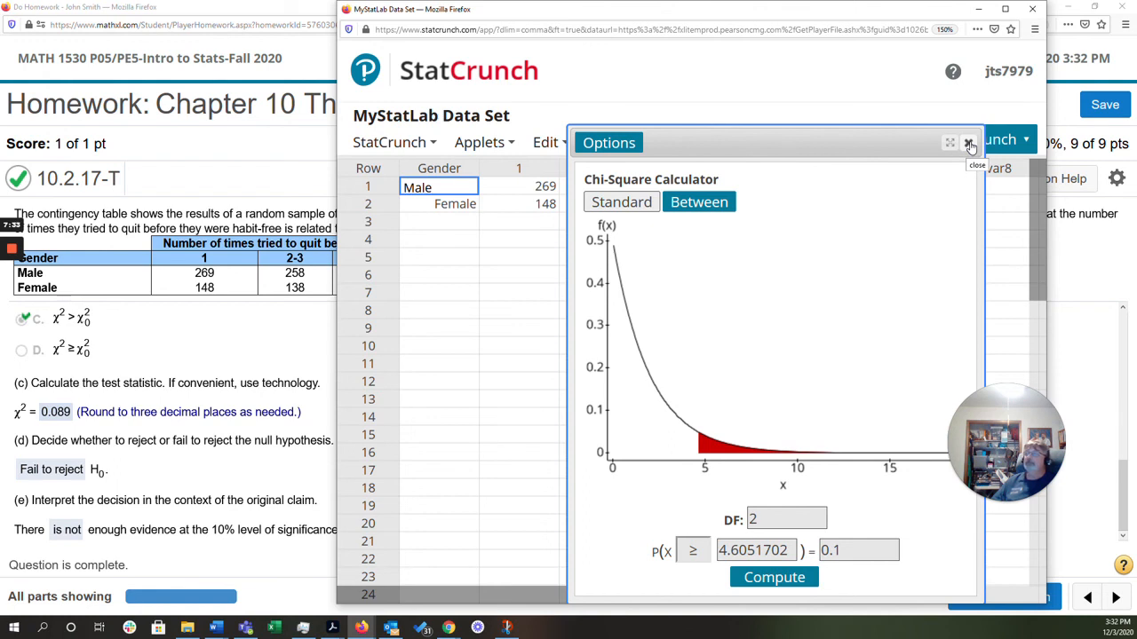
click(968, 143)
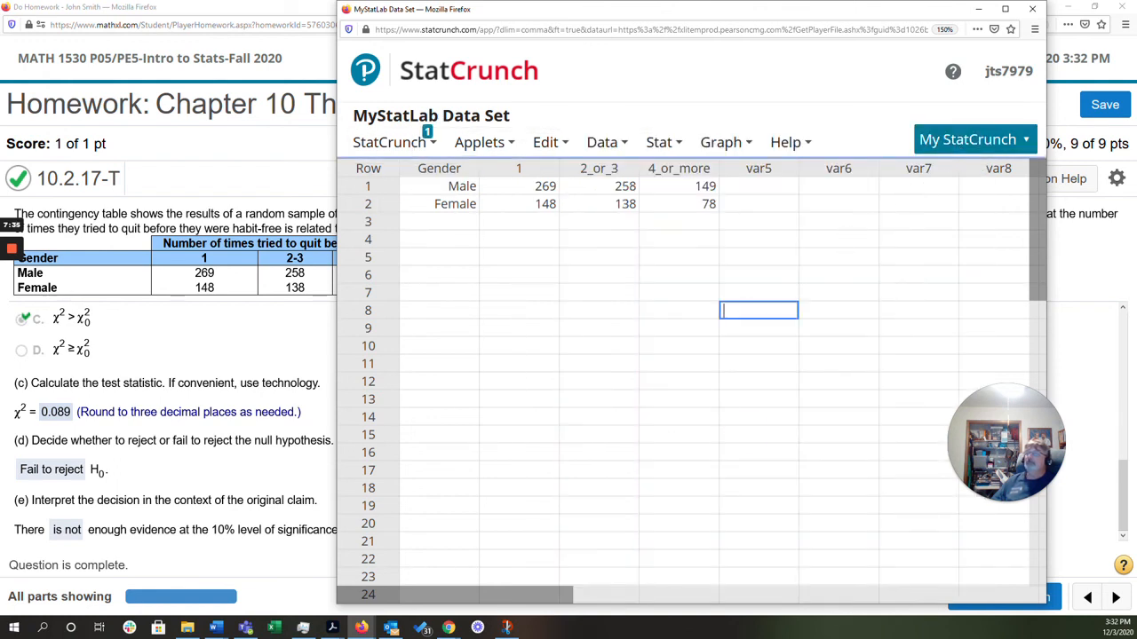
Open Stat > Tables > Contingency > With Summary
click(658, 142)
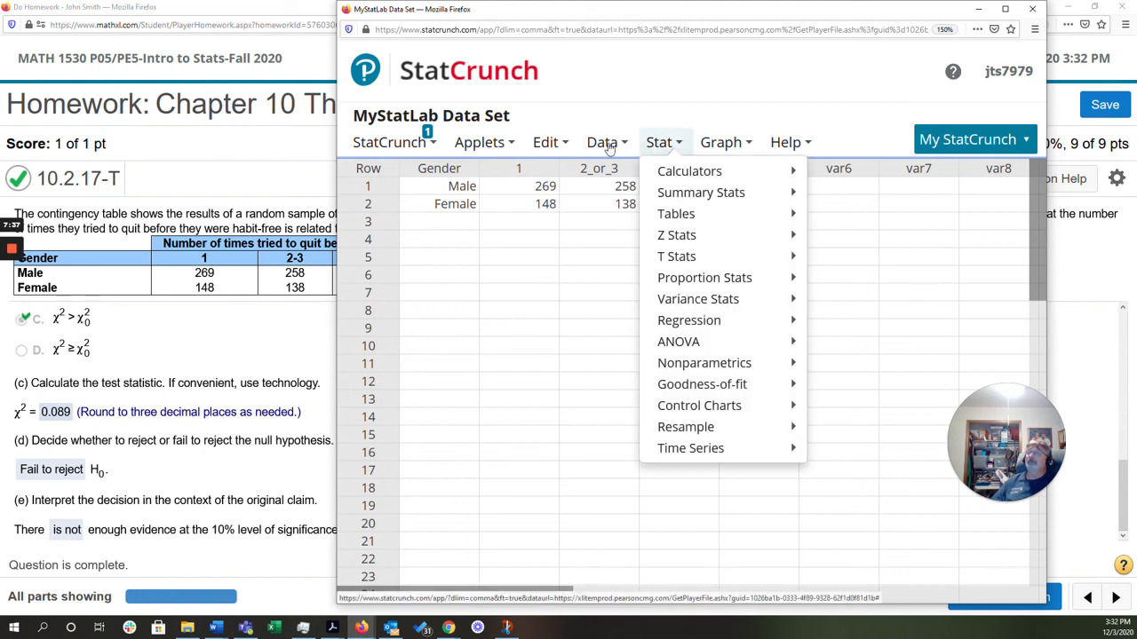
mouse_move(662, 142)
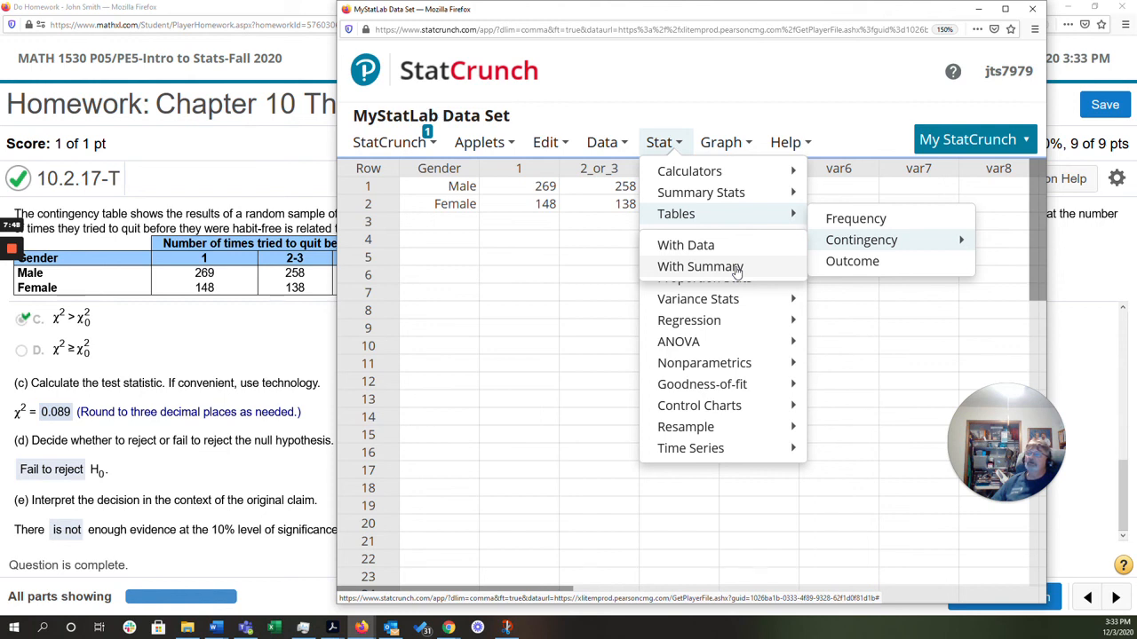
click(699, 266)
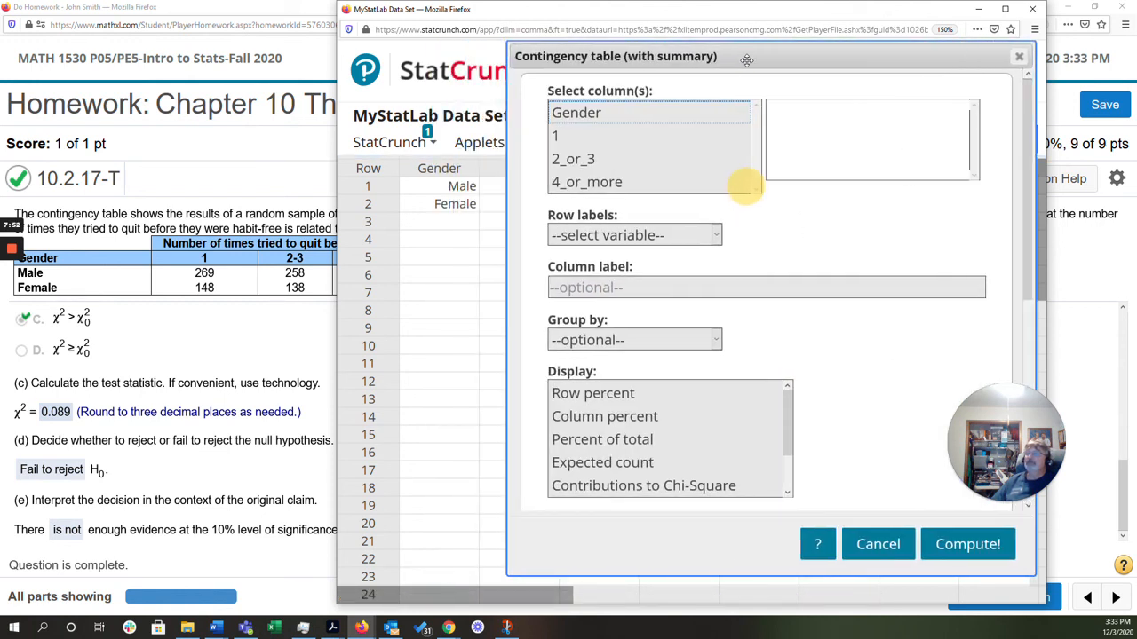
Test columns 1, 2_or_3, 4_or_more by Gender rows: χ² = 0.089007222, P = 0.9565
click(556, 135)
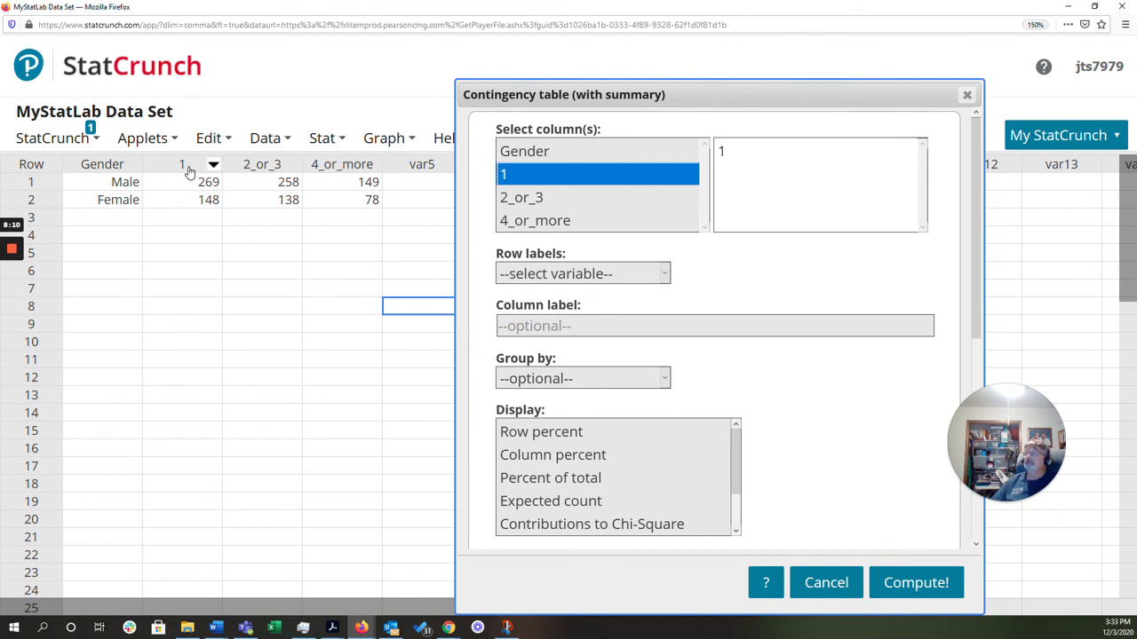
mouse_move(460, 160)
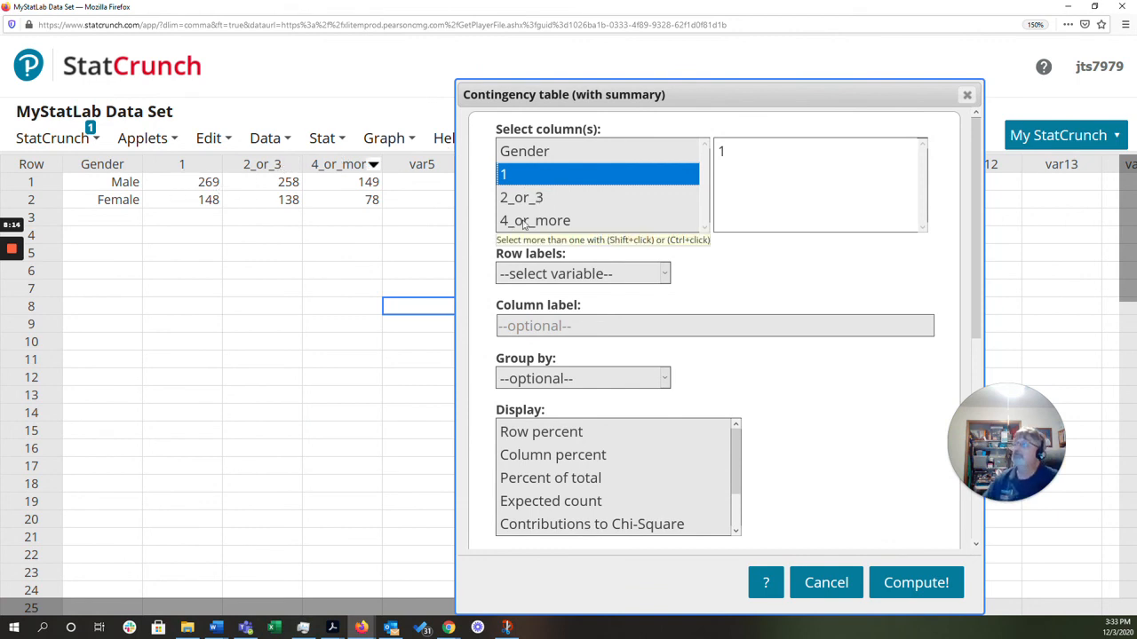
click(535, 220)
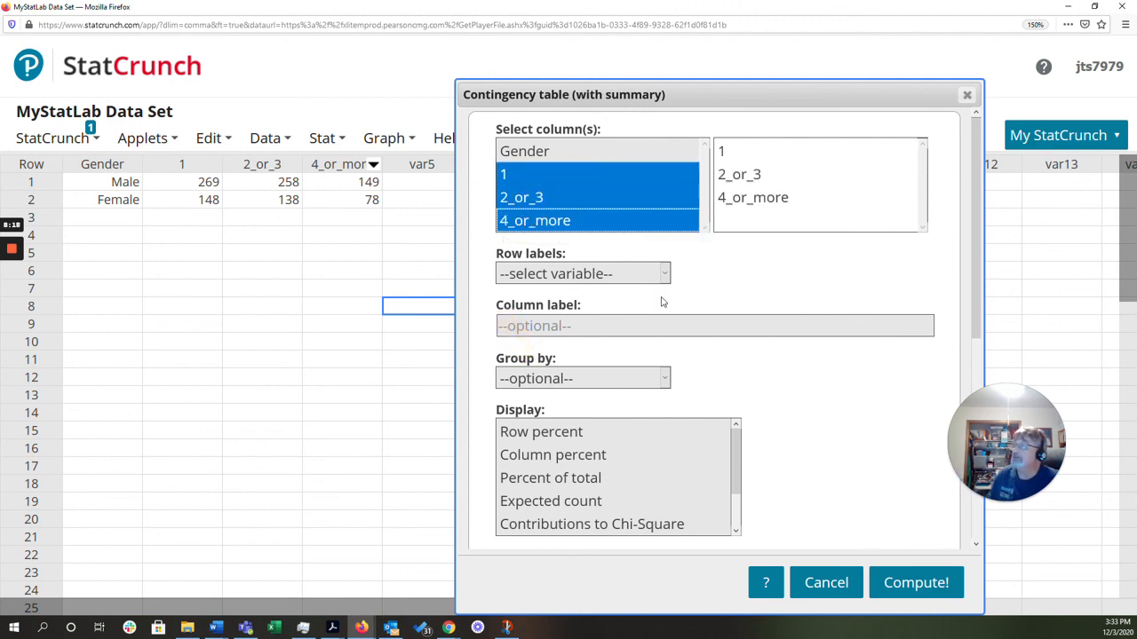
click(582, 273)
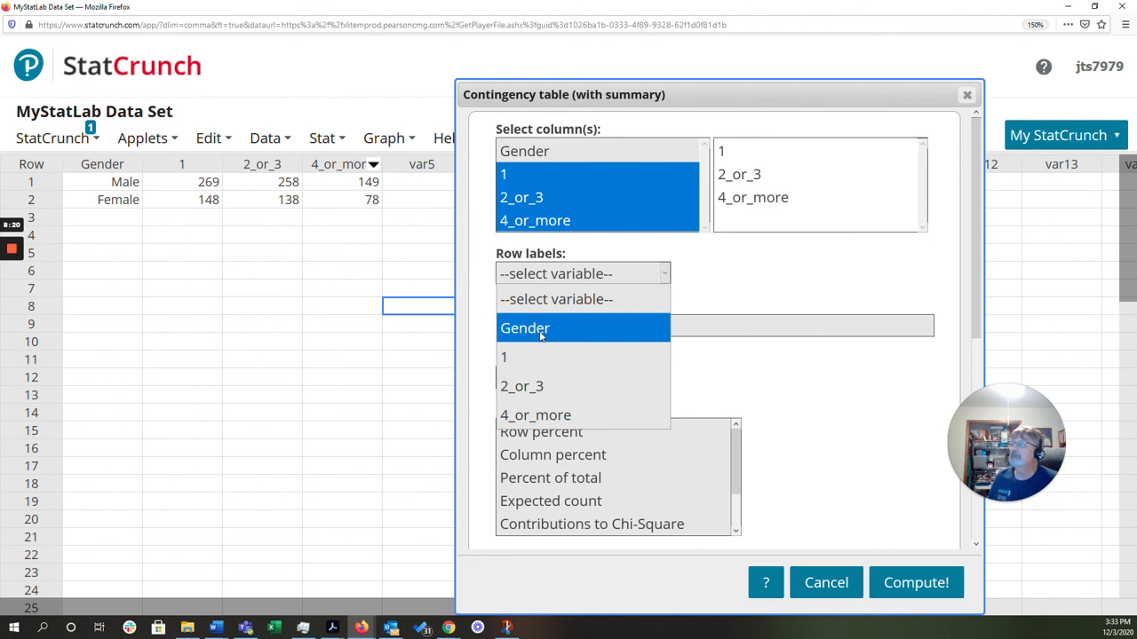
click(524, 327)
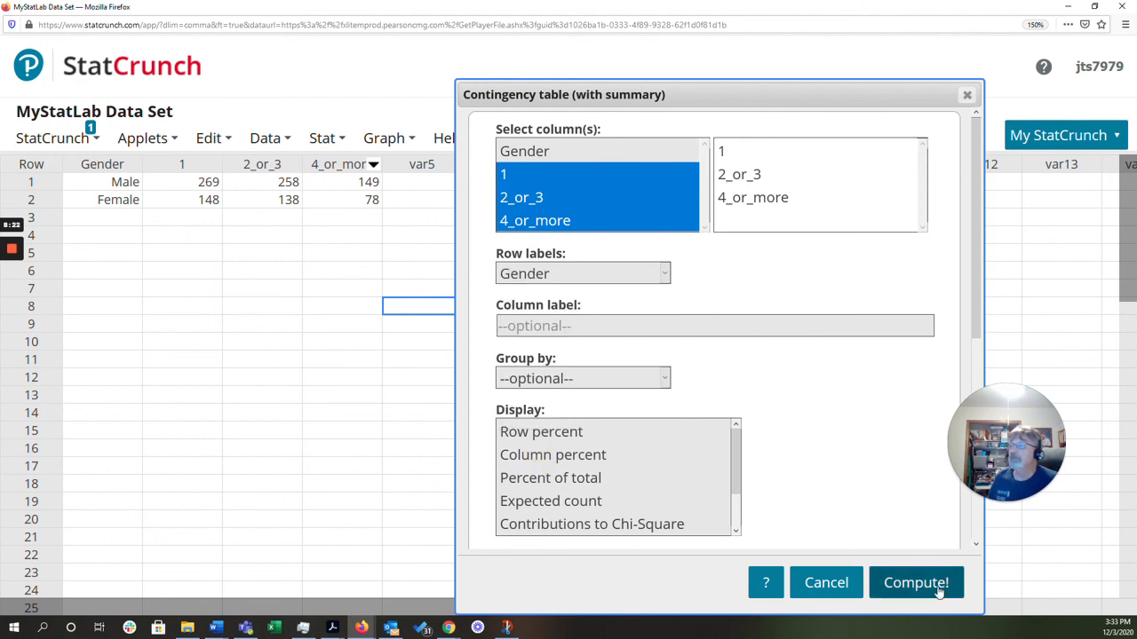
click(916, 583)
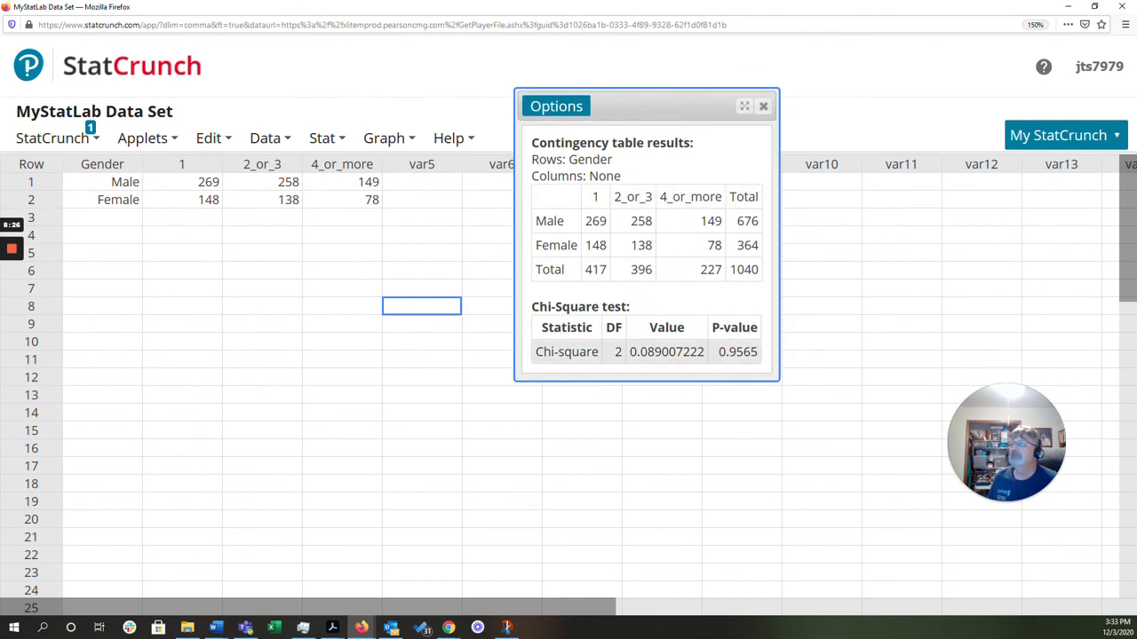
mouse_move(962, 362)
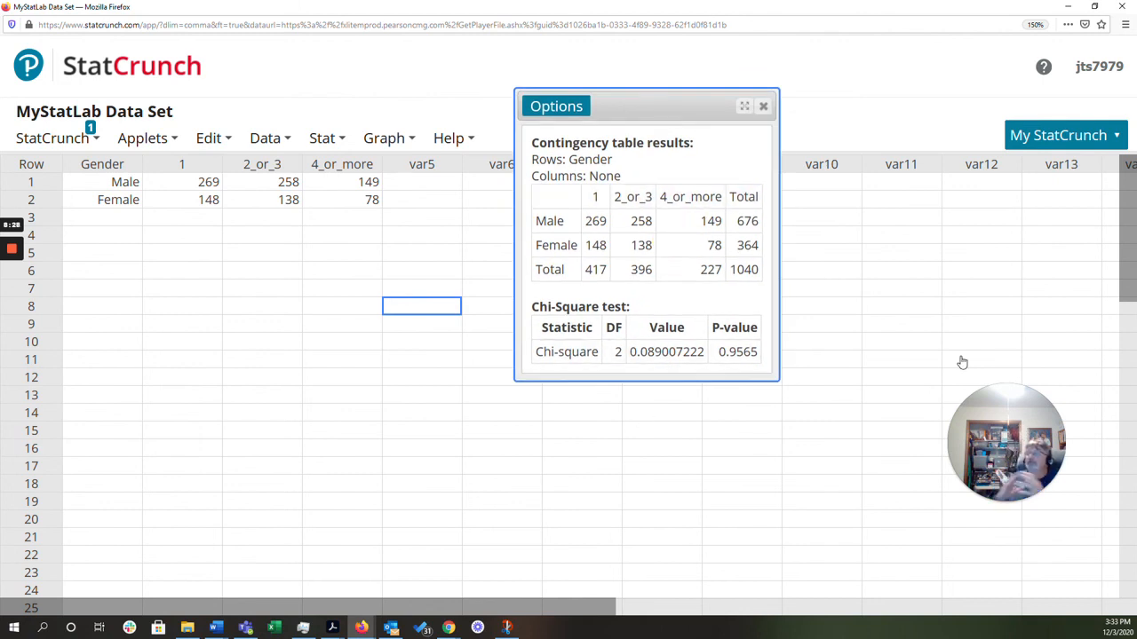